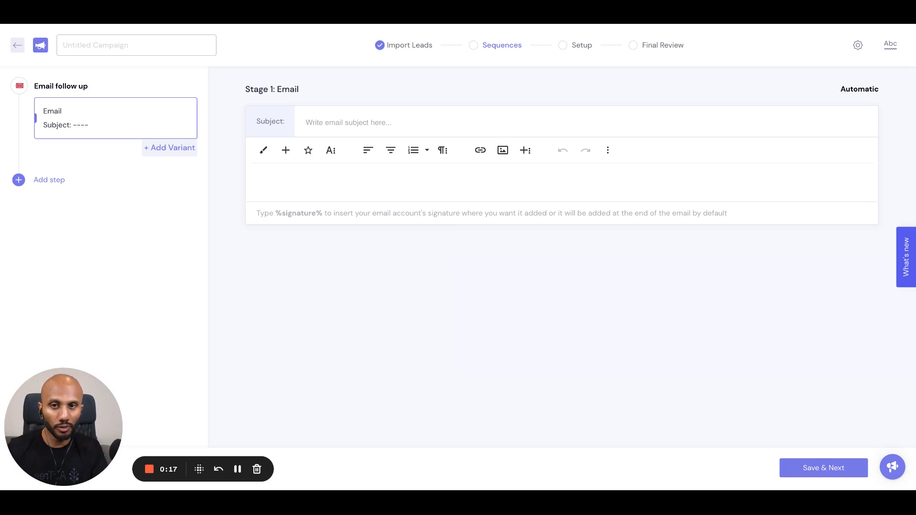
# Step: Rename the Untitled Campaign to 'New Campaign'
pyautogui.click(137, 45)
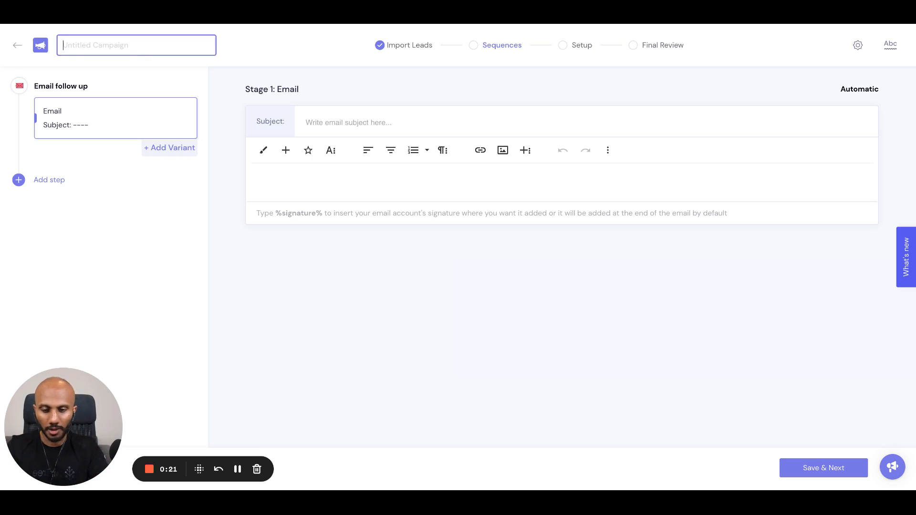
pyautogui.write('NEw Campi')
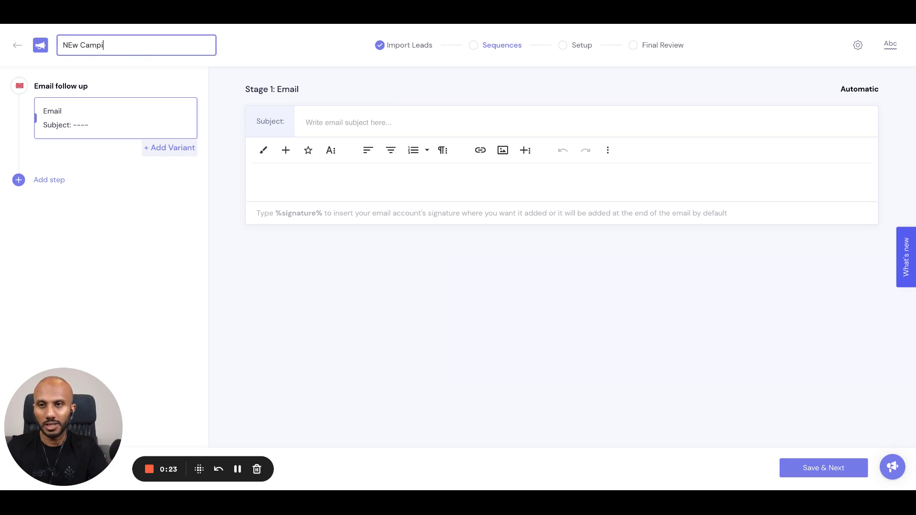
pyautogui.write('aign')
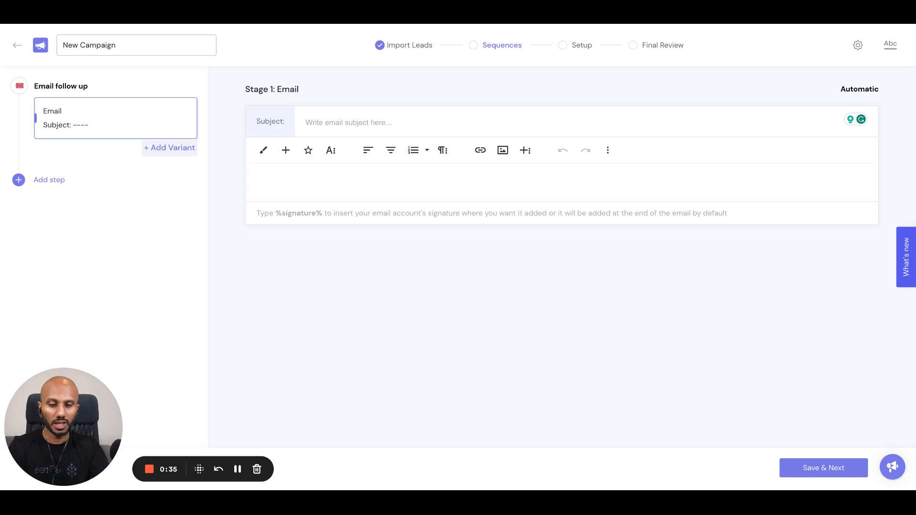
# Step: Enter the subject 'Hi {{first_name}} , lets work together' for the first email
pyautogui.write('Hi {{first_name}}')
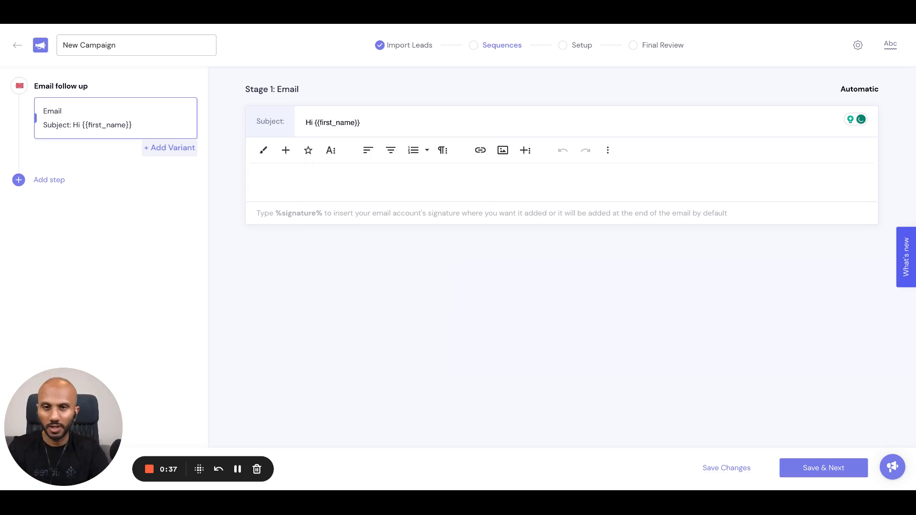
pyautogui.write(', lets work')
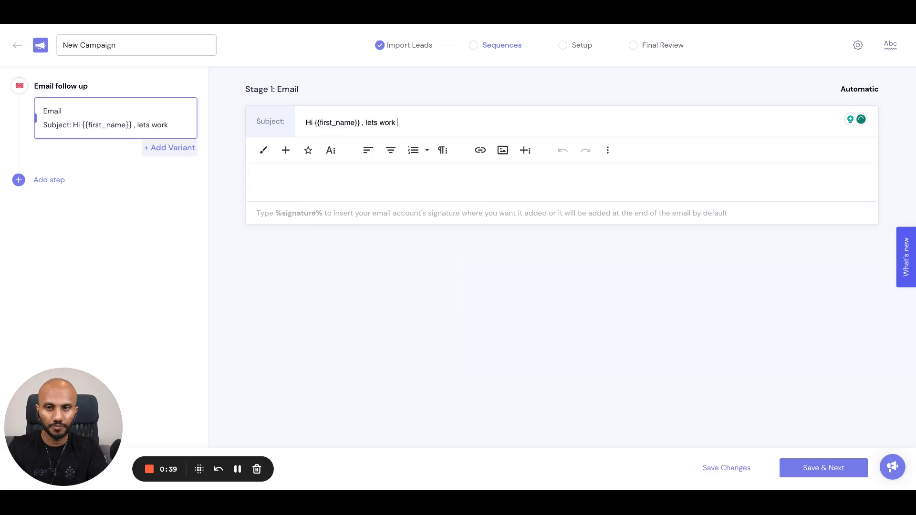
pyautogui.write('together')
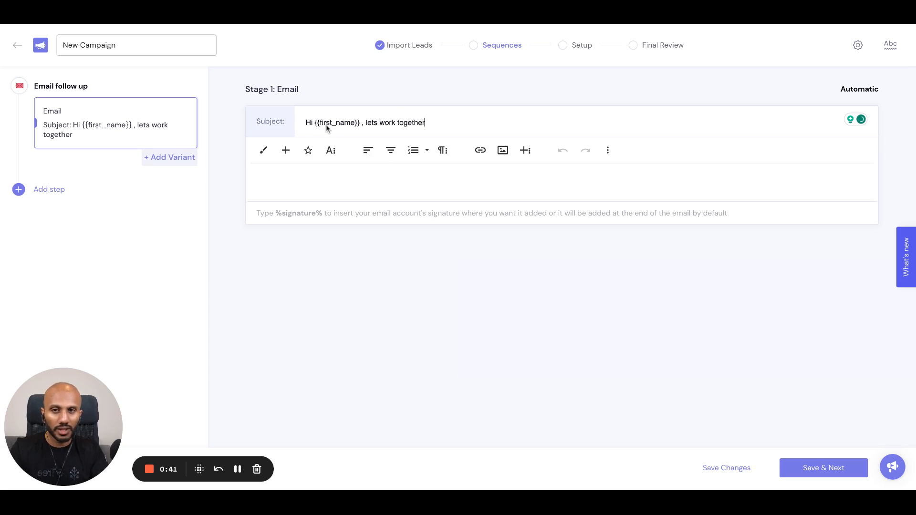
pyautogui.write('{{')
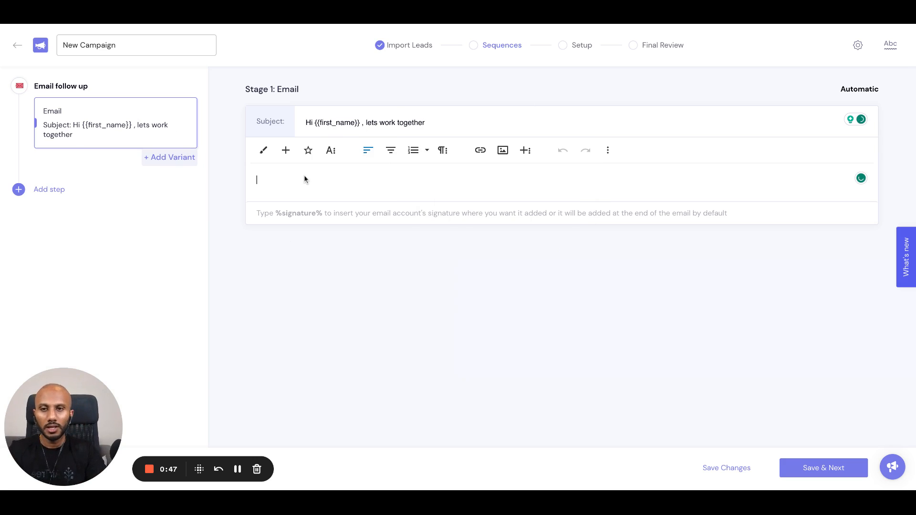
# Step: Begin the body with '{Hey|Hi|Hello} {{first_name}}, Good {{sl_time_of_day}}' using Insert Variables
pyautogui.write('{')
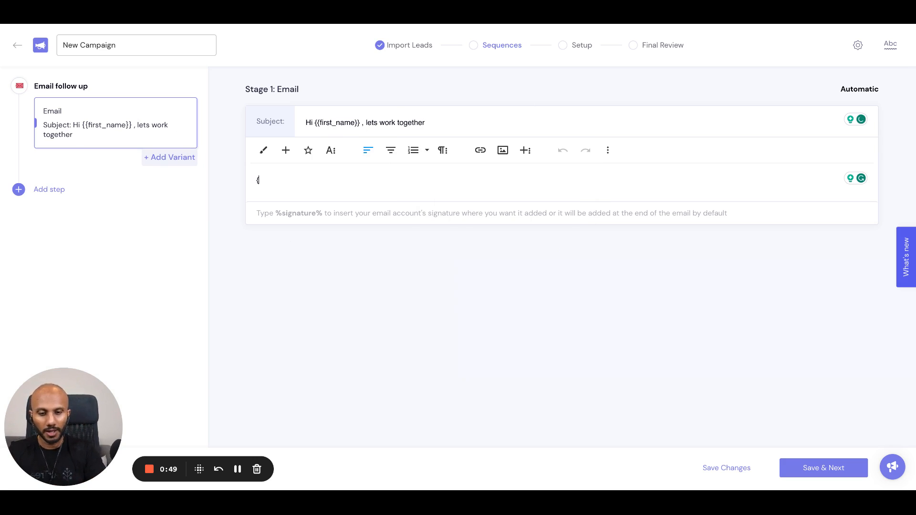
pyautogui.write('Hey|Hi|Hello} {{')
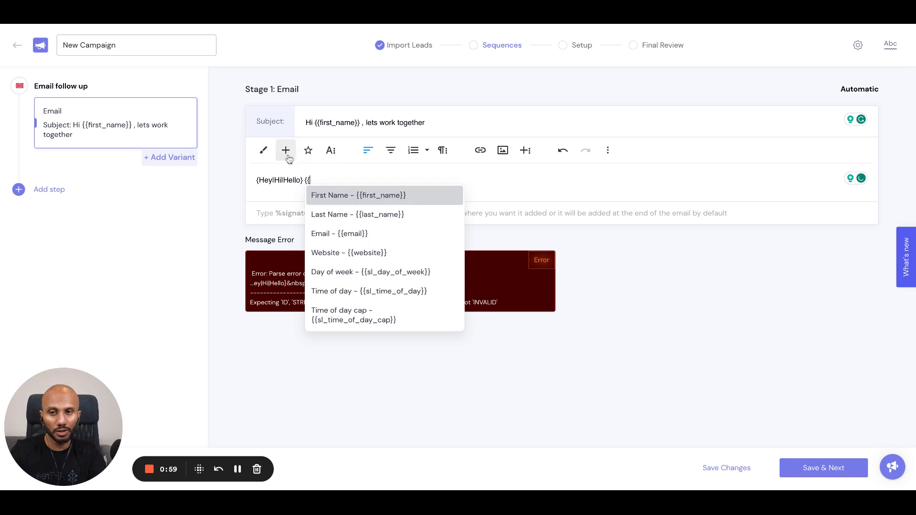
pyautogui.click(357, 195)
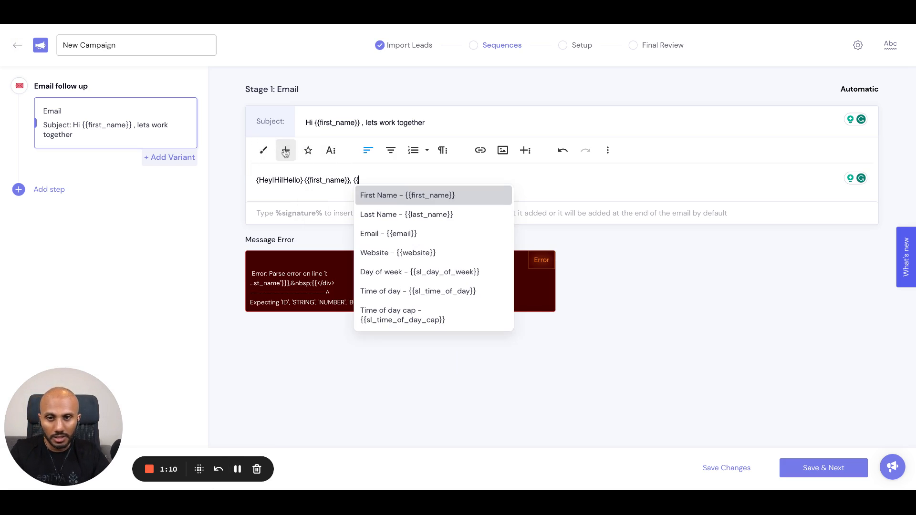
pyautogui.moveTo(402, 315)
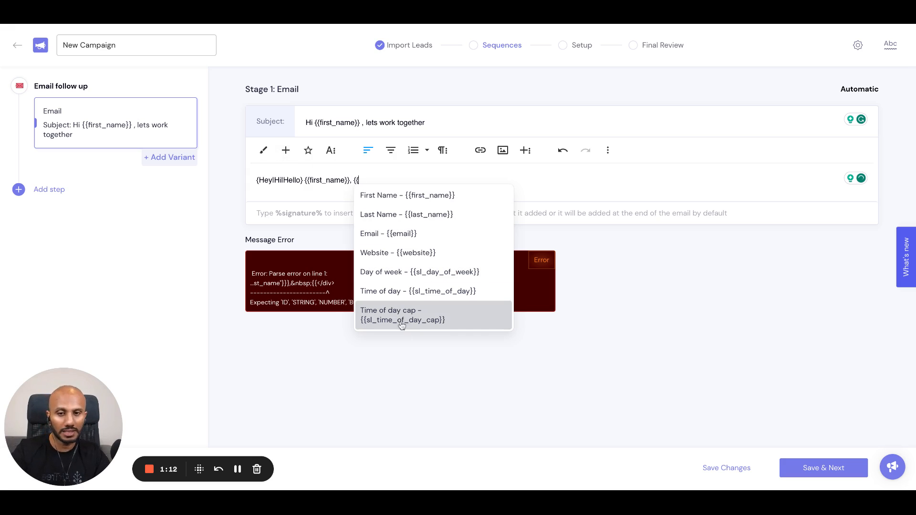
pyautogui.moveTo(417, 291)
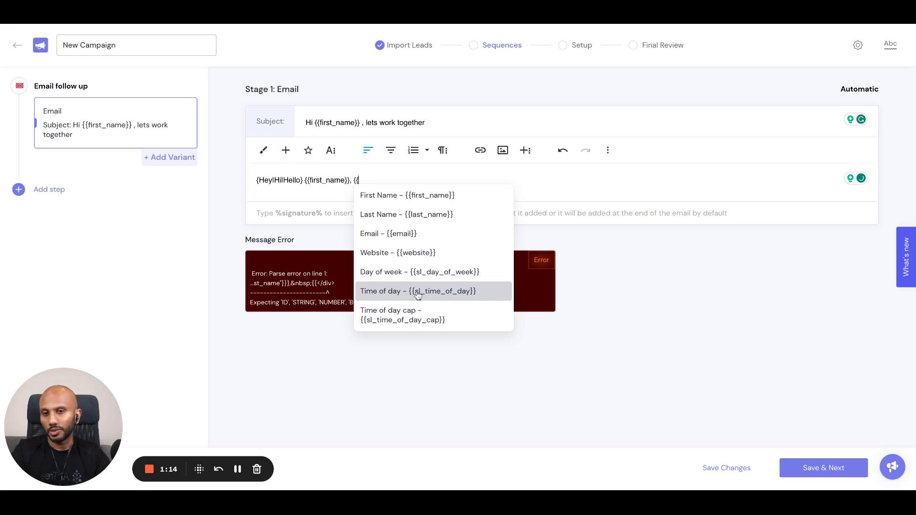
pyautogui.click(418, 292)
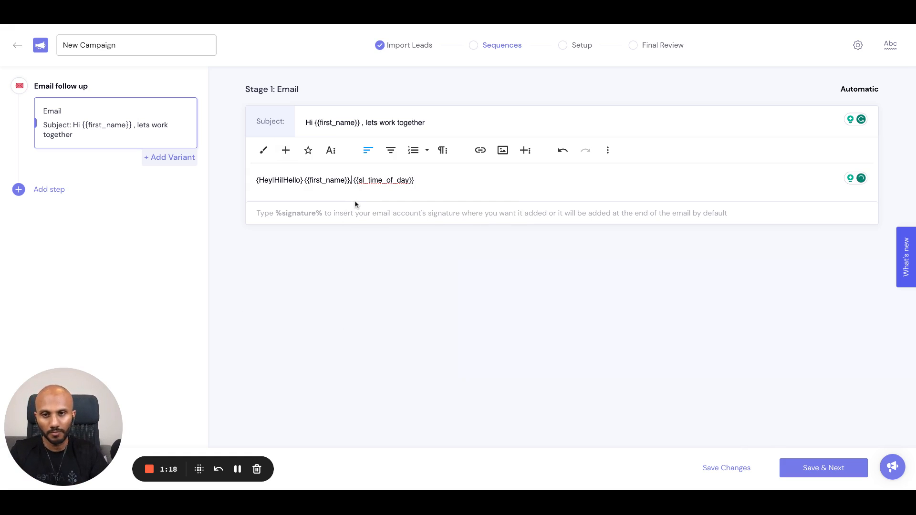
pyautogui.write(', Good')
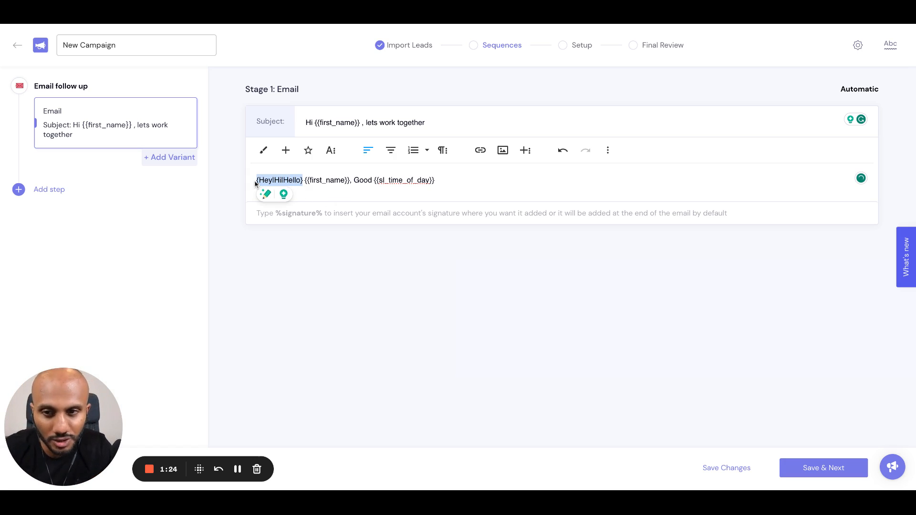
pyautogui.moveTo(413, 237)
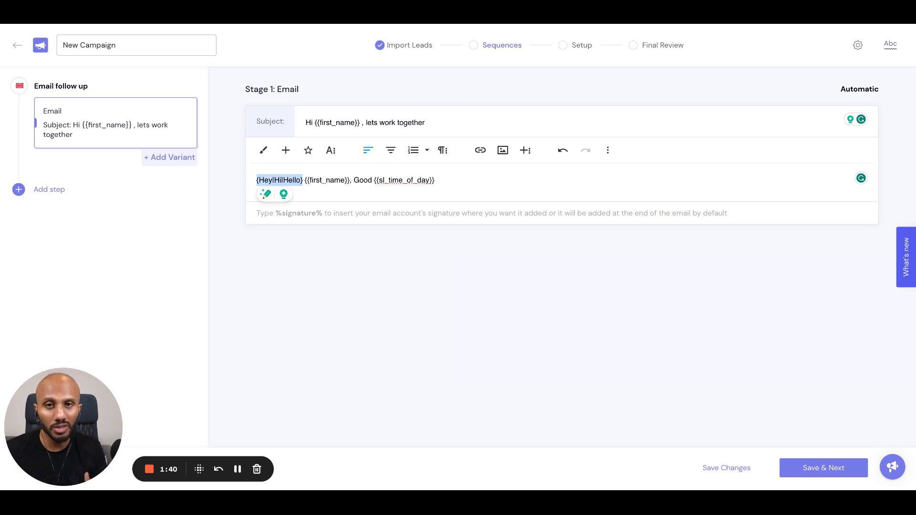
pyautogui.moveTo(353, 202)
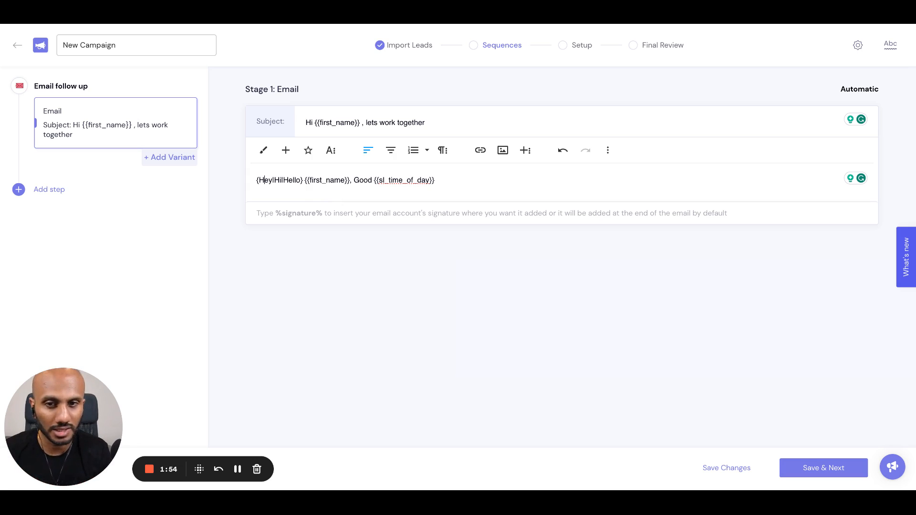
pyautogui.moveTo(393, 187)
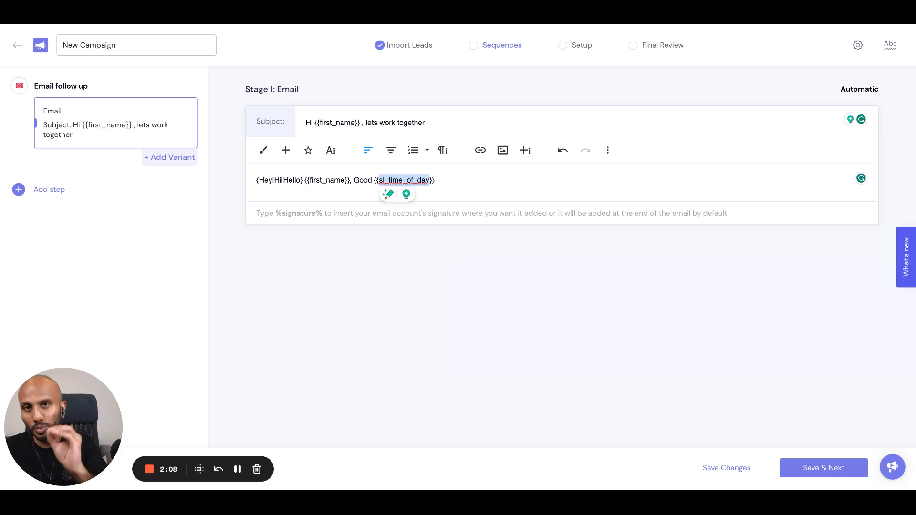
pyautogui.moveTo(285, 150)
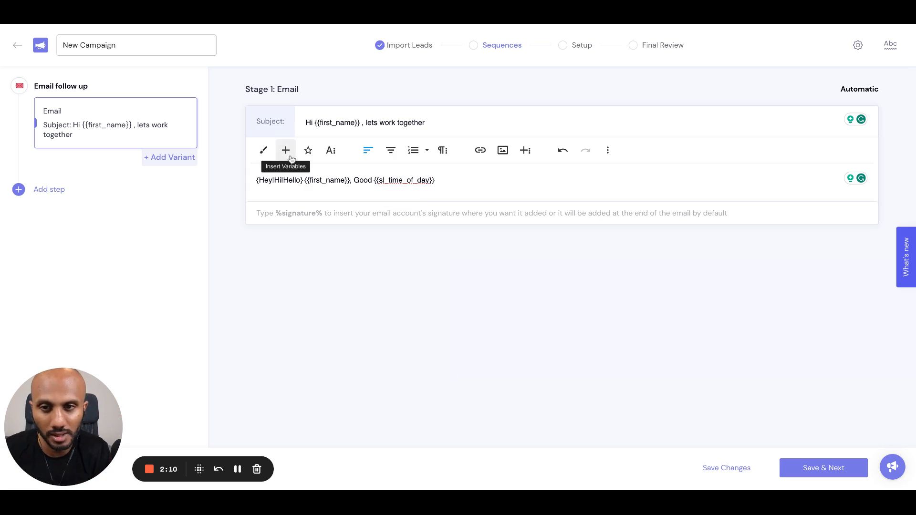
# Step: Continue the greeting with 'on this fine {{sl_day_of_week}}' via the Day of week variable
pyautogui.click(285, 150)
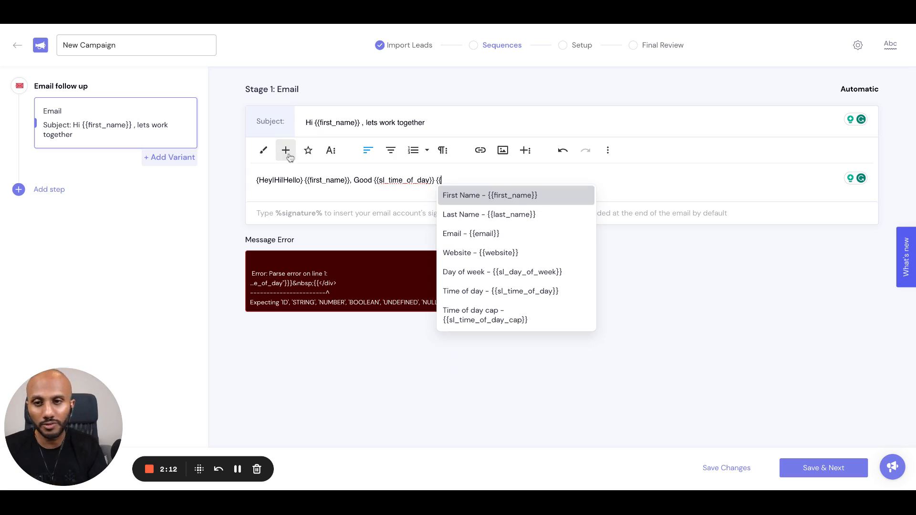
pyautogui.moveTo(501, 272)
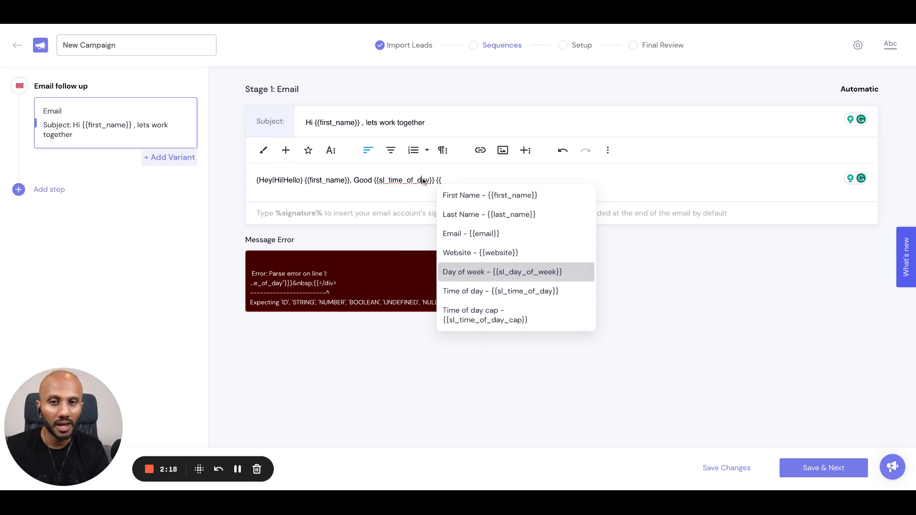
pyautogui.write('on this fine')
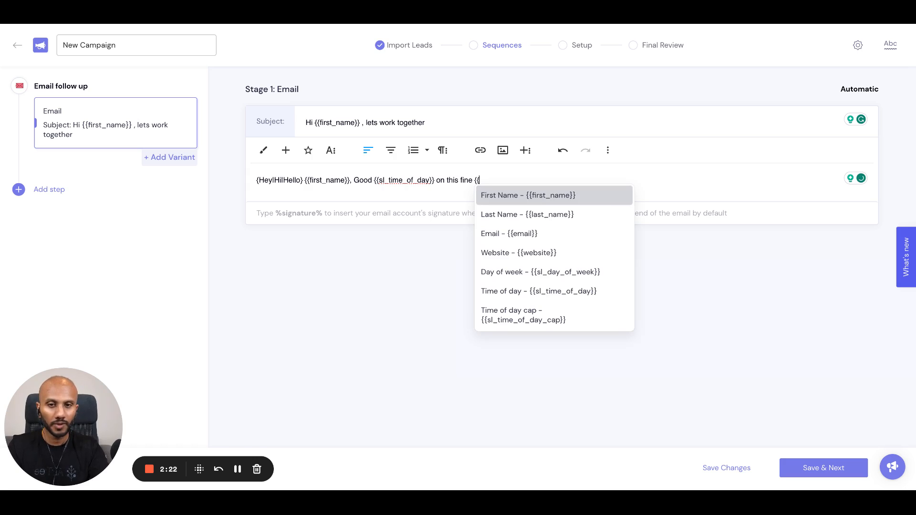
pyautogui.click(540, 272)
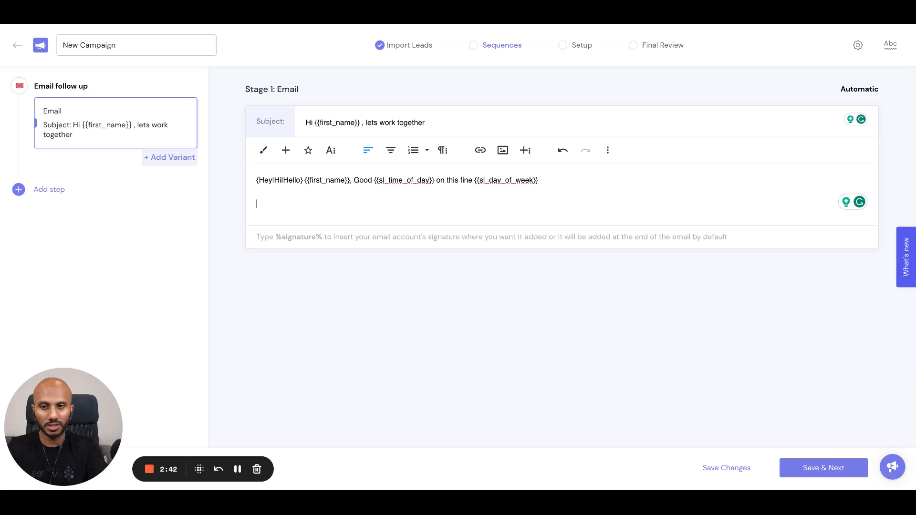
# Step: Add body lines 'Lets work together' and 'I think i can add a lot of value'
pyautogui.write('Lets work')
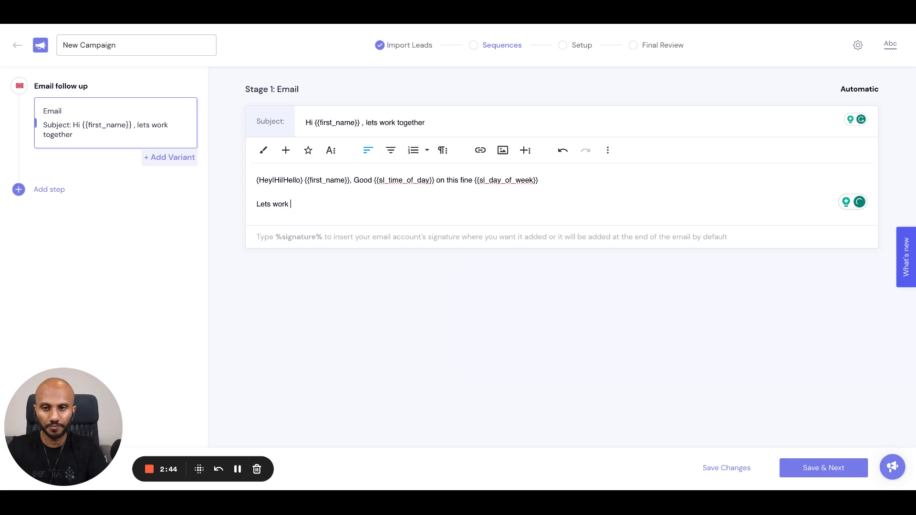
pyautogui.write('together')
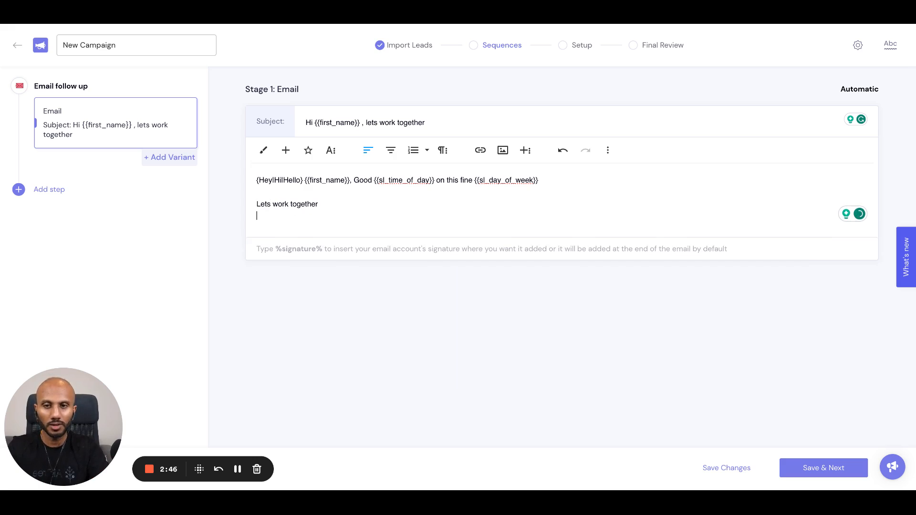
pyautogui.write('I think i can')
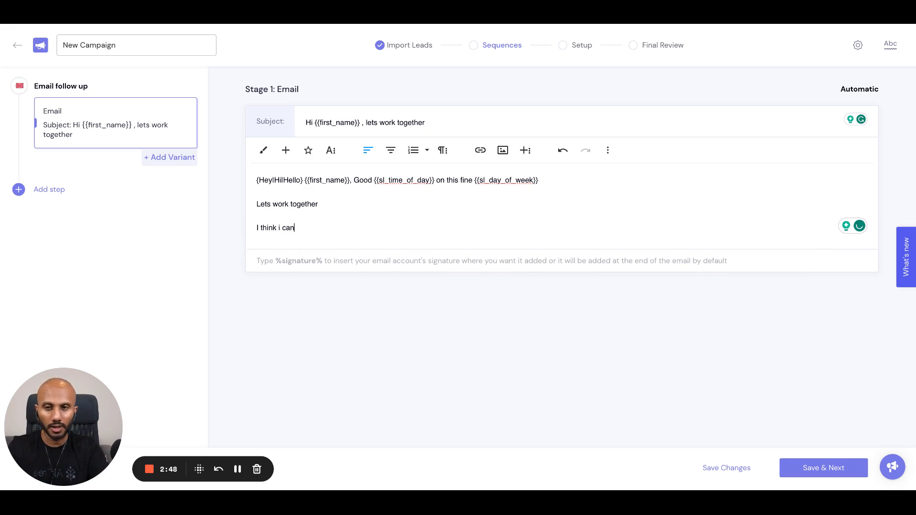
pyautogui.write('add a lot of v')
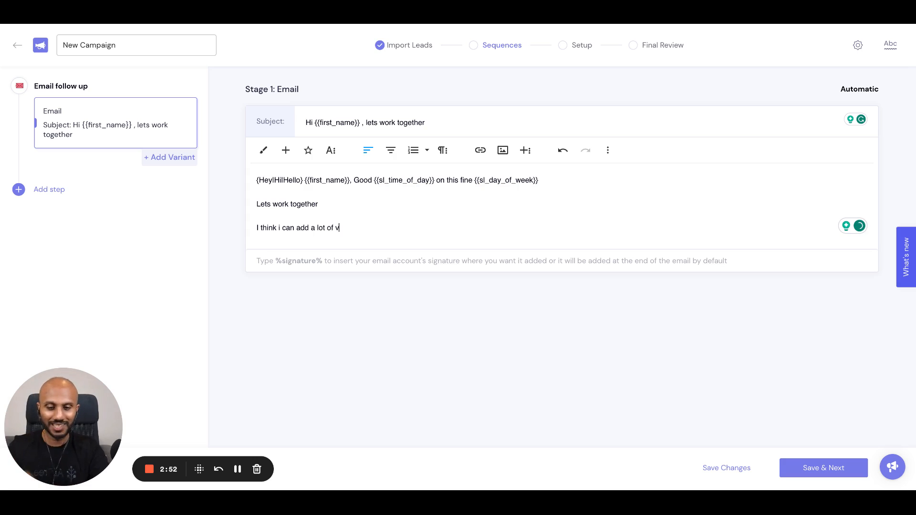
pyautogui.write('alue')
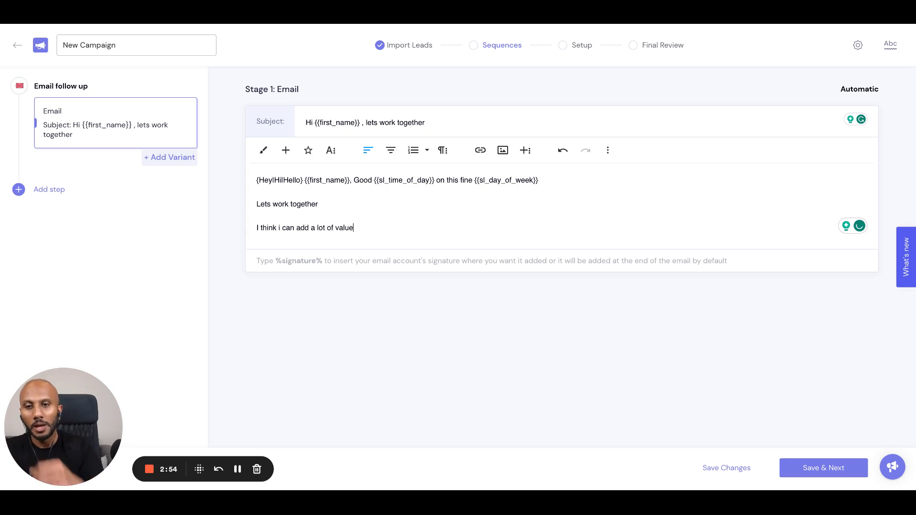
pyautogui.moveTo(668, 215)
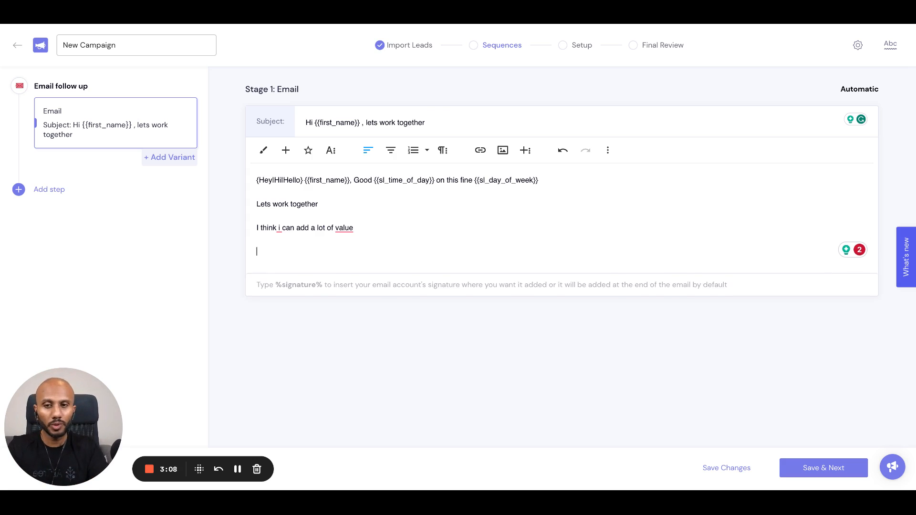
# Step: Write 'PS: We'll give you 5% off' and leave a blank line above it
pyautogui.write('PS')
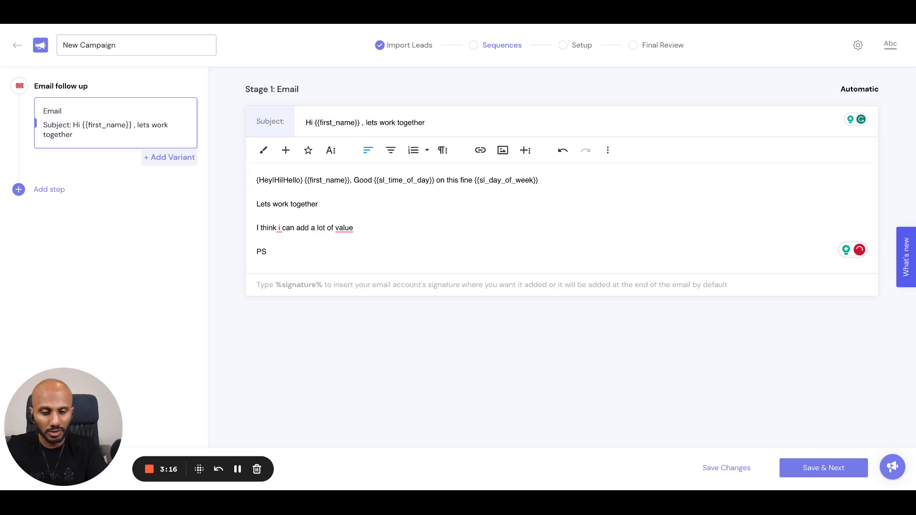
pyautogui.write(': WE')
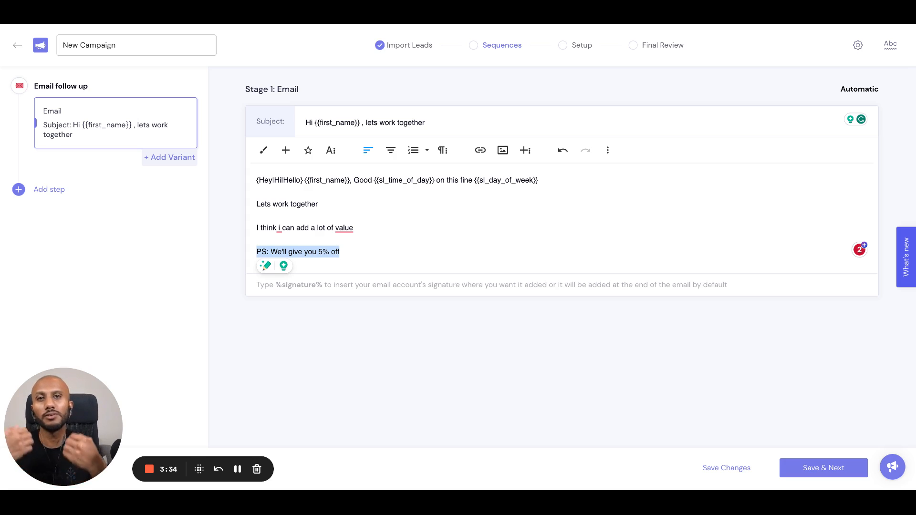
pyautogui.click(376, 241)
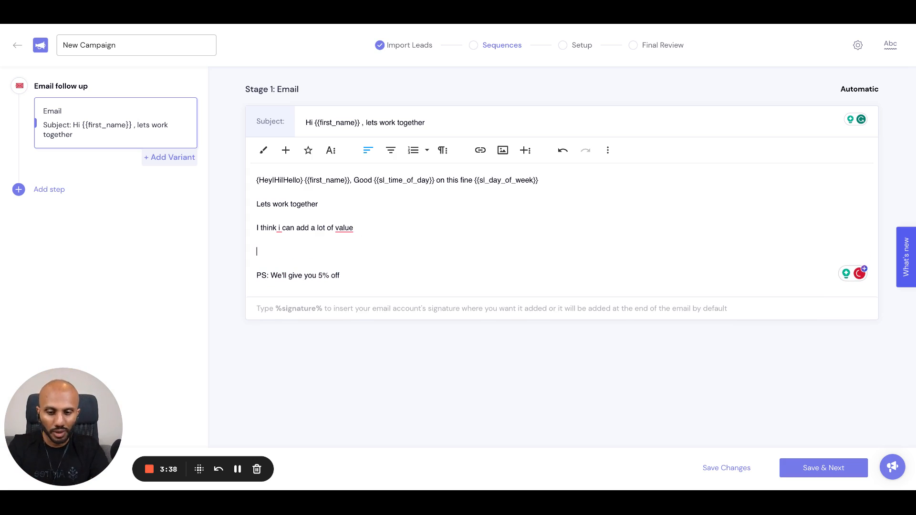
# Step: Insert the %signature% placeholder on the blank line above PS
pyautogui.write('%signature%')
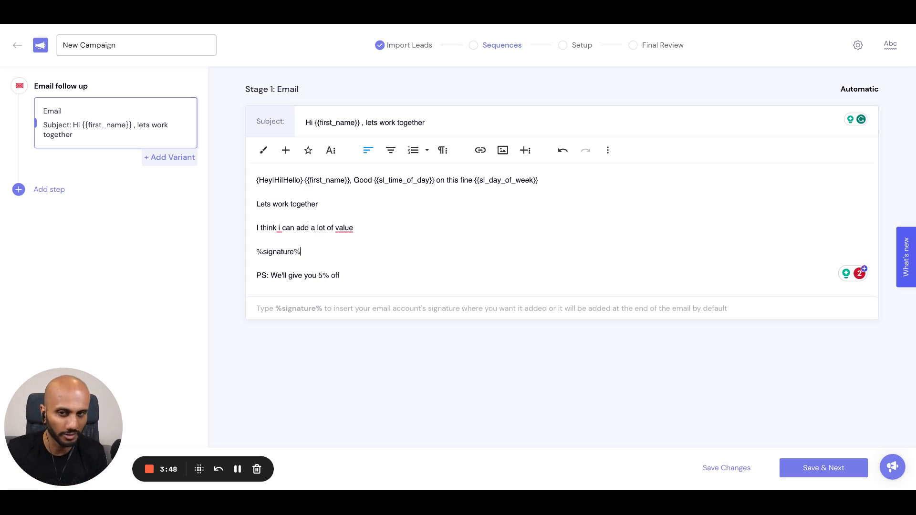
pyautogui.moveTo(411, 276)
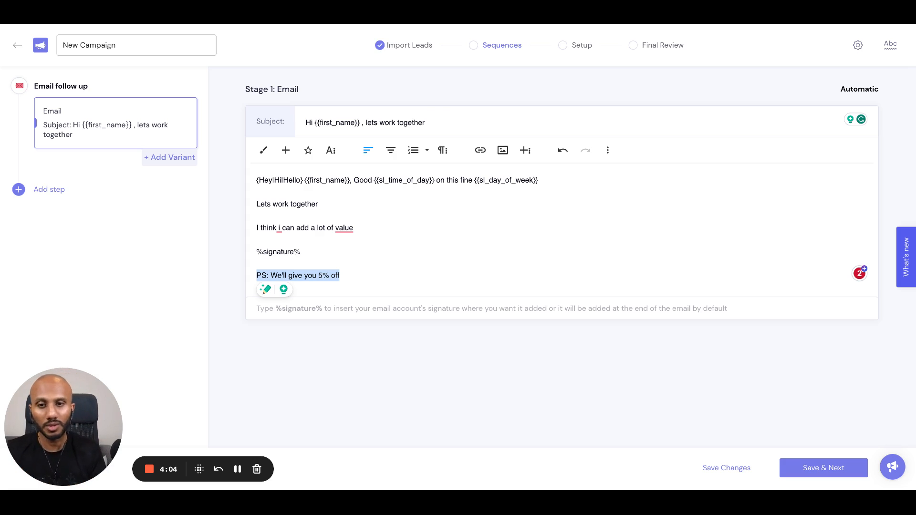
# Step: Search the help center for 'fallback' and open the liquid syntax fallbacks article
pyautogui.click(343, 180)
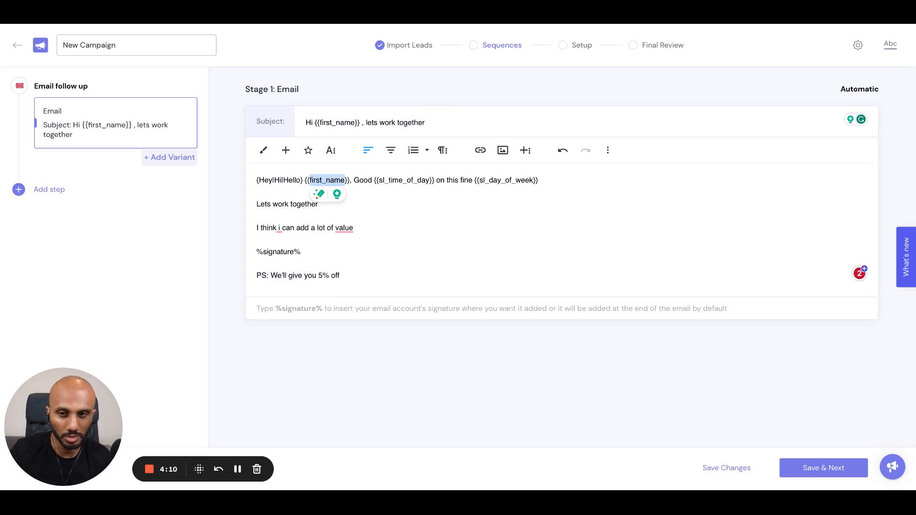
pyautogui.moveTo(905, 483)
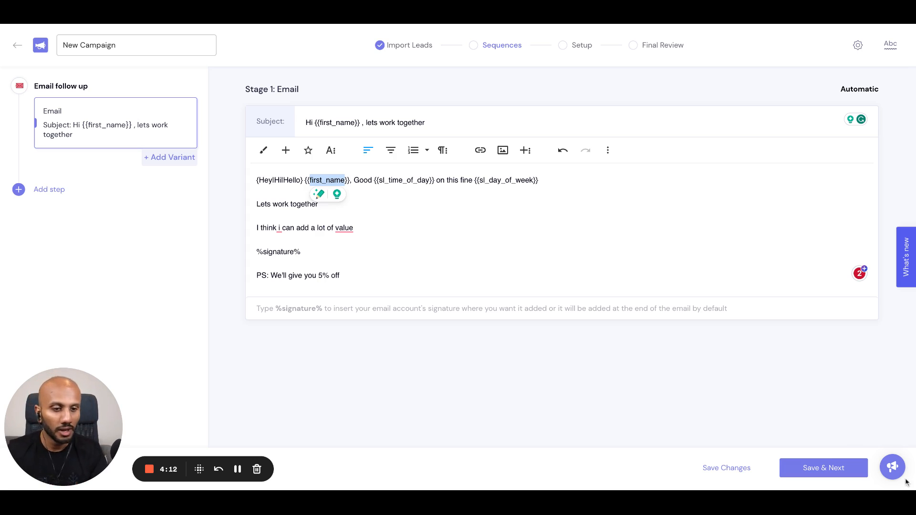
pyautogui.click(893, 467)
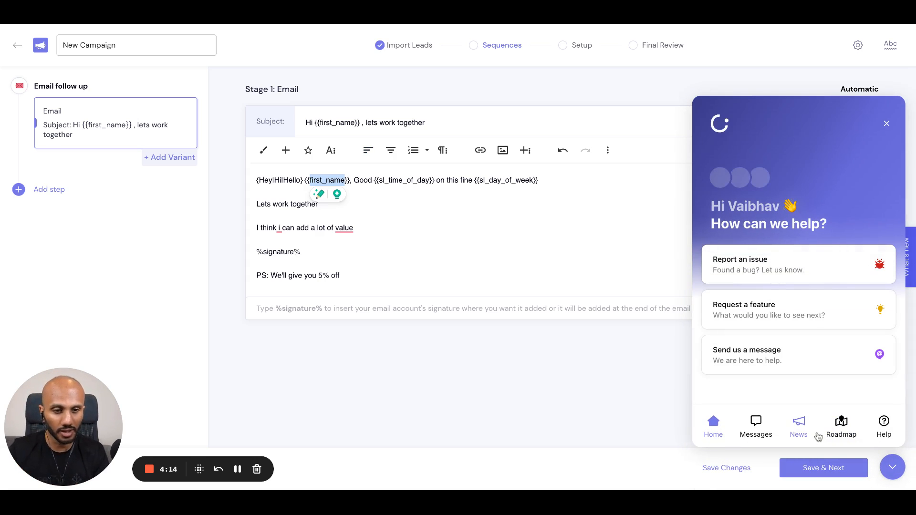
pyautogui.click(884, 426)
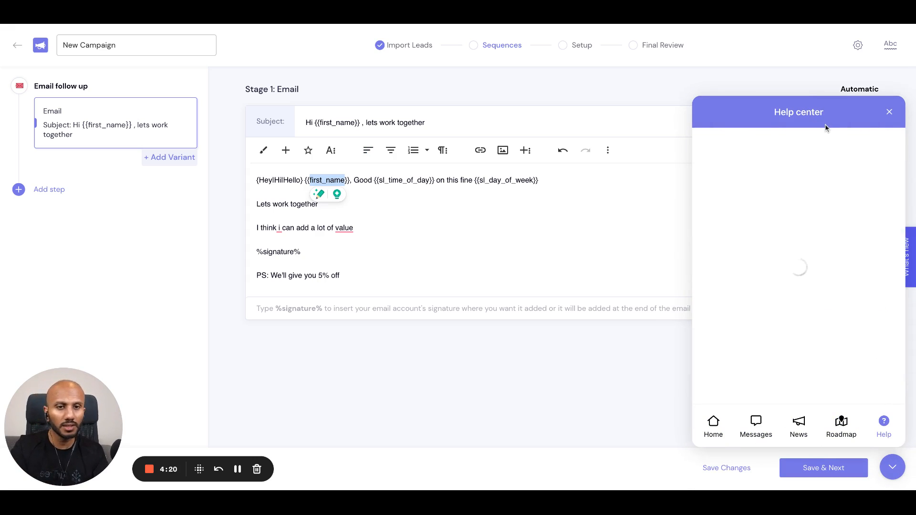
pyautogui.write('fail')
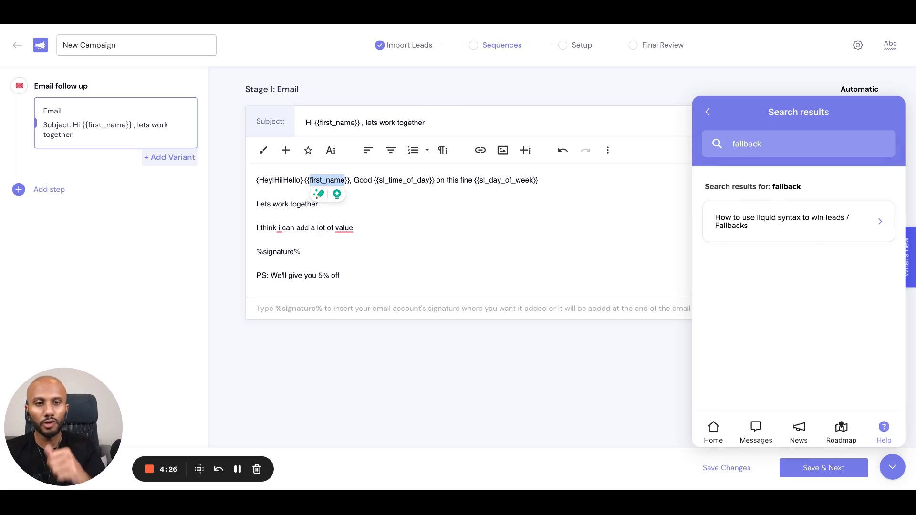
pyautogui.click(798, 222)
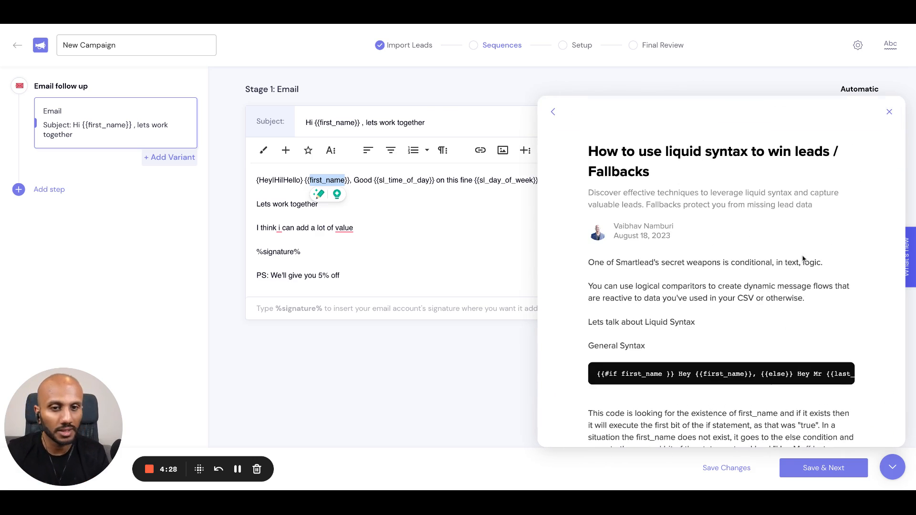
# Step: Select the General Syntax if/else example and scroll to the operator table
pyautogui.scroll(-3)
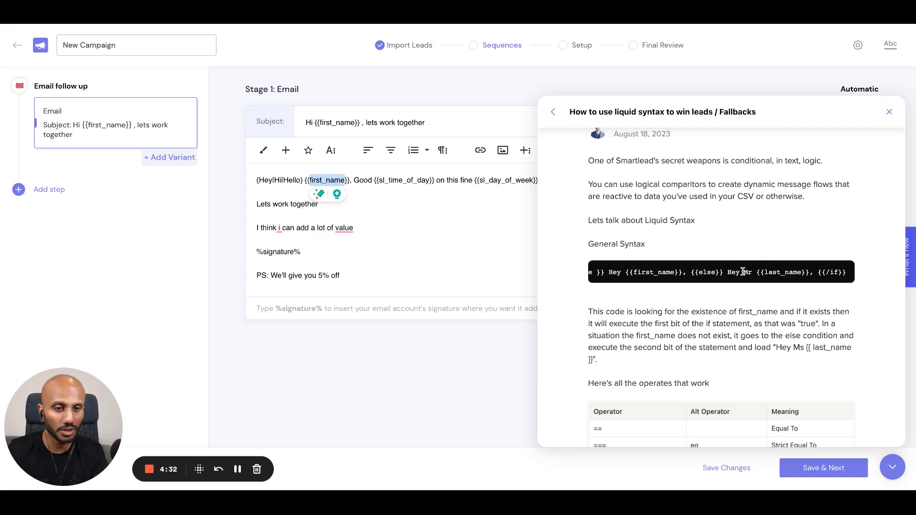
pyautogui.moveTo(742, 272)
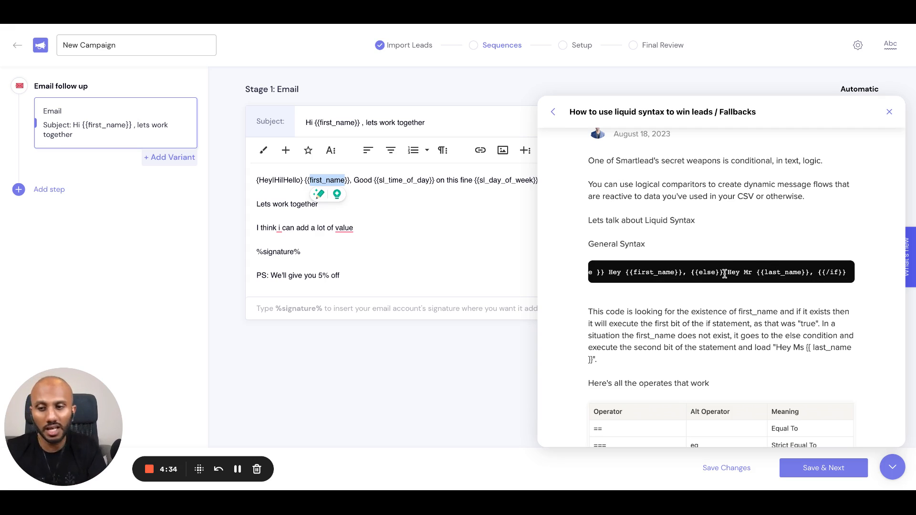
pyautogui.tripleClick(719, 272)
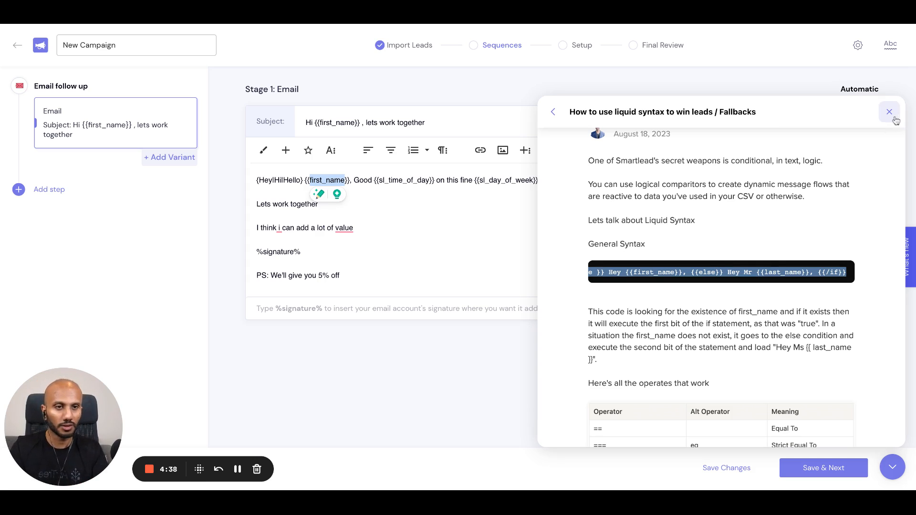
pyautogui.scroll(-3)
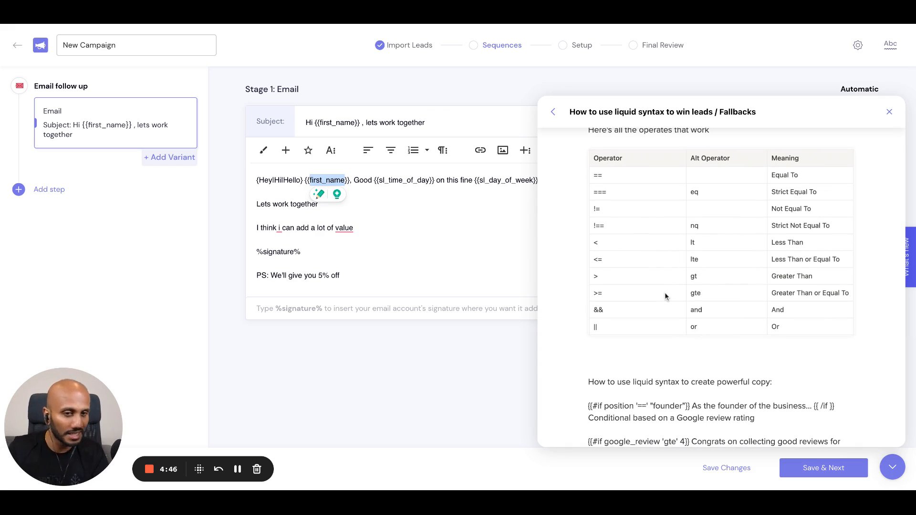
pyautogui.moveTo(779, 209)
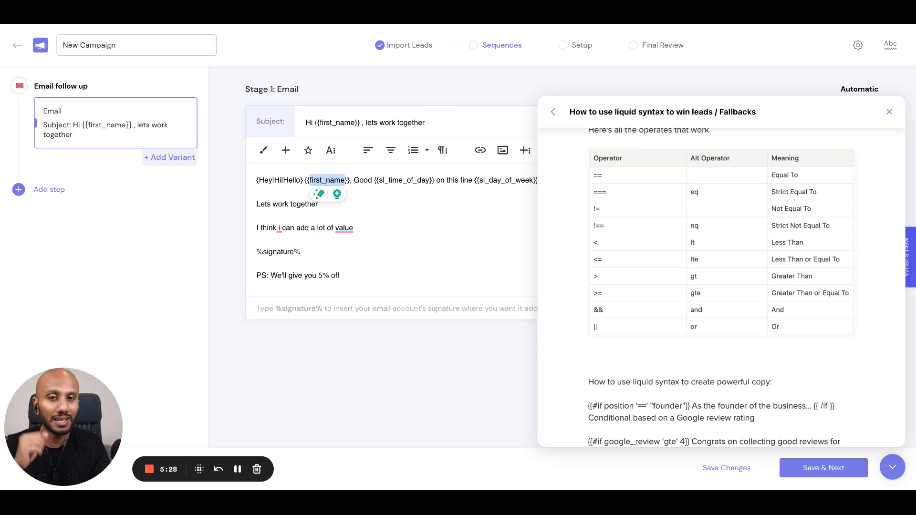
# Step: Paste the if/else greeting syntax and replace the 'Mr {{last_name}}' fallback with 'There'
pyautogui.click(890, 112)
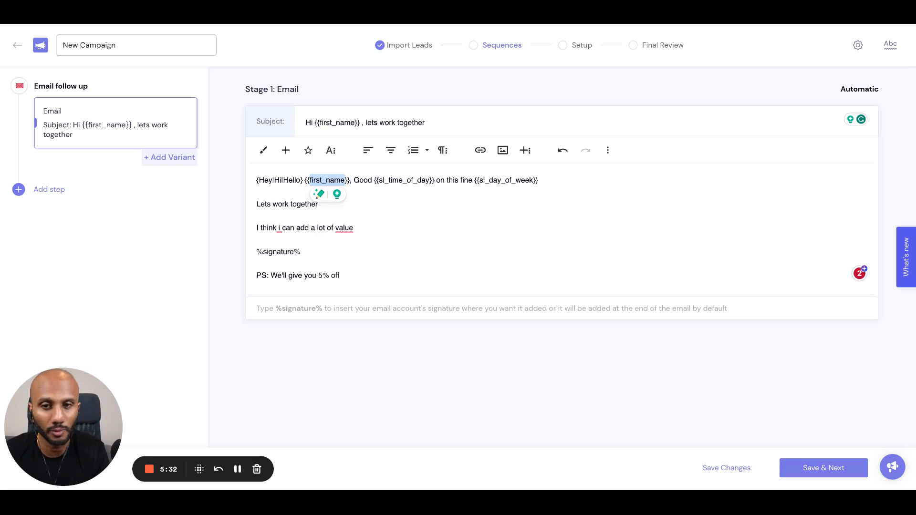
pyautogui.write('{{#if first_name }} Hey {{first_name}}, {{else}} Hey Mr {{last_name}}, {{/if}}')
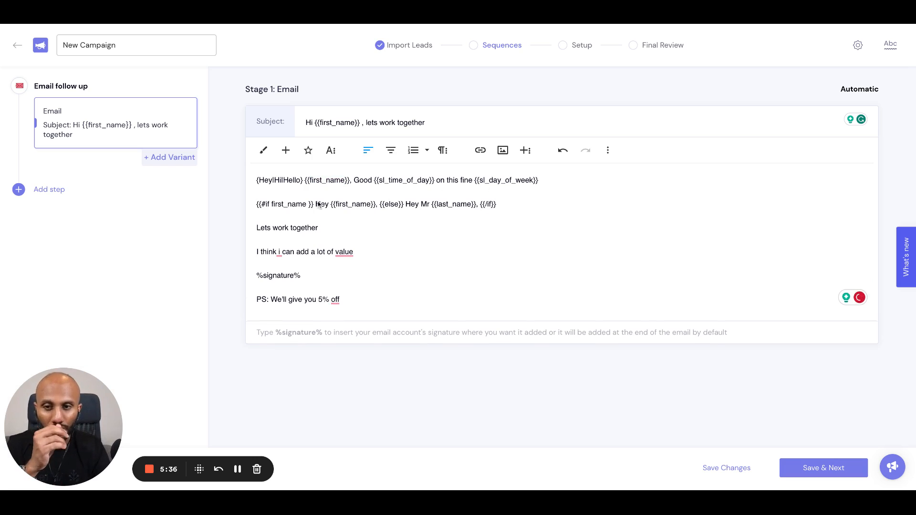
pyautogui.doubleClick(288, 205)
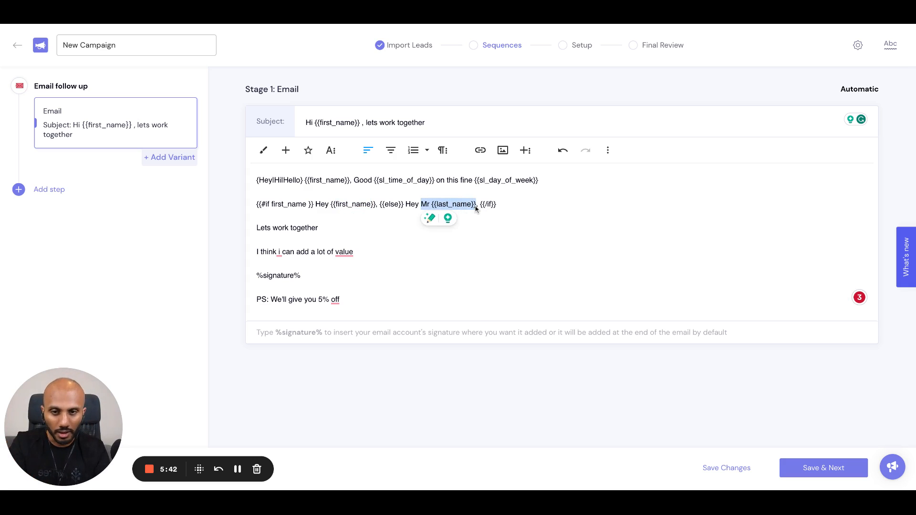
pyautogui.press('Backspace')
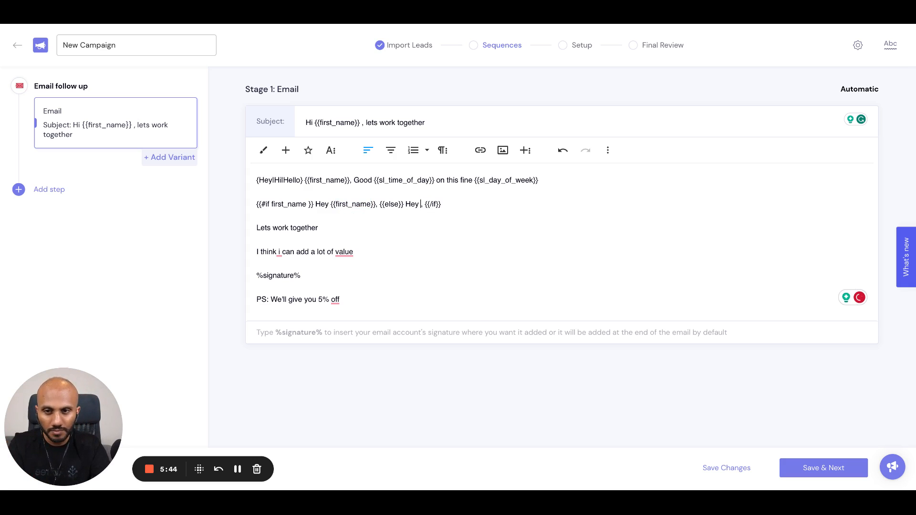
pyautogui.write('There')
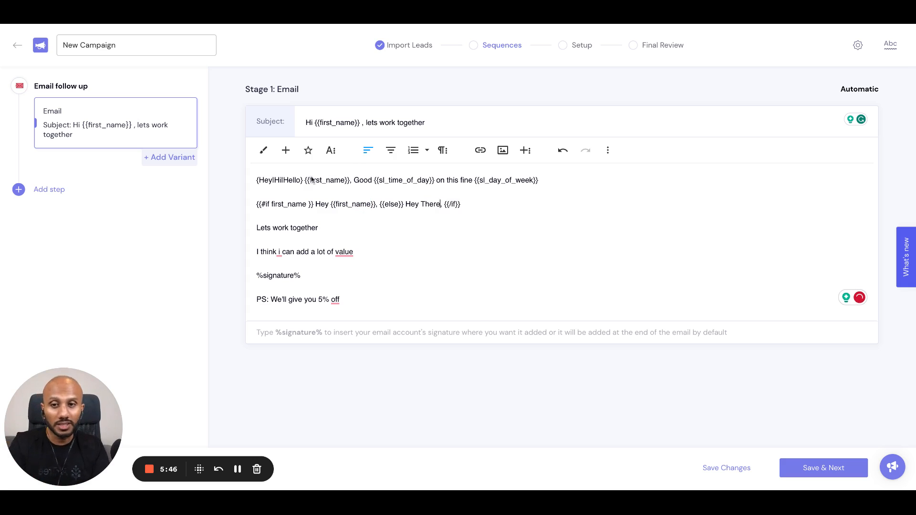
# Step: Use Hey/Hi/Hello spintax, append the time-of-day/day-of-week text, and remove the old greeting line
pyautogui.doubleClick(410, 205)
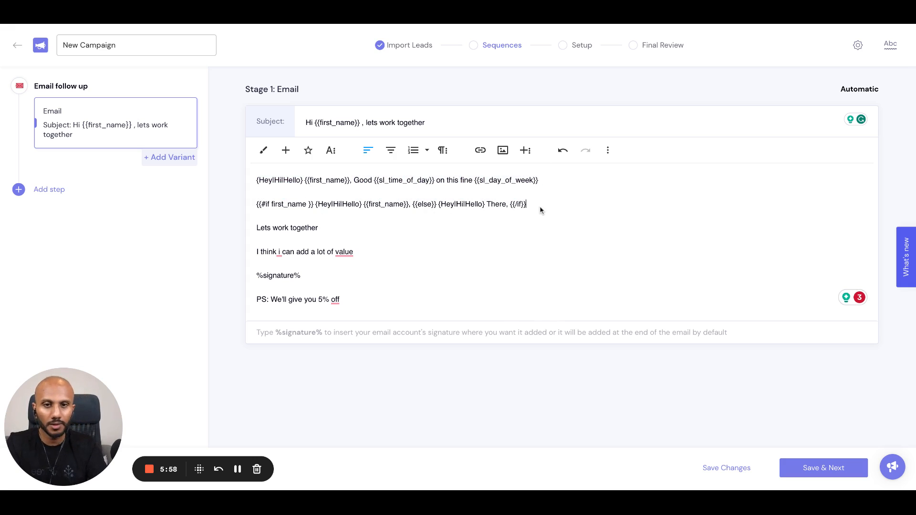
pyautogui.write(', Good {{sl_time_of_day}} on this fine {{sl_day_of_week}}')
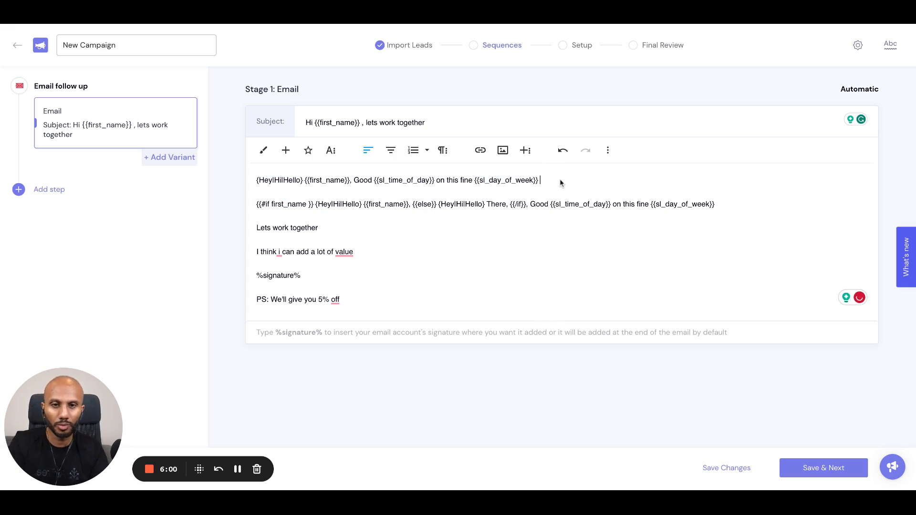
pyautogui.press('Backspace')
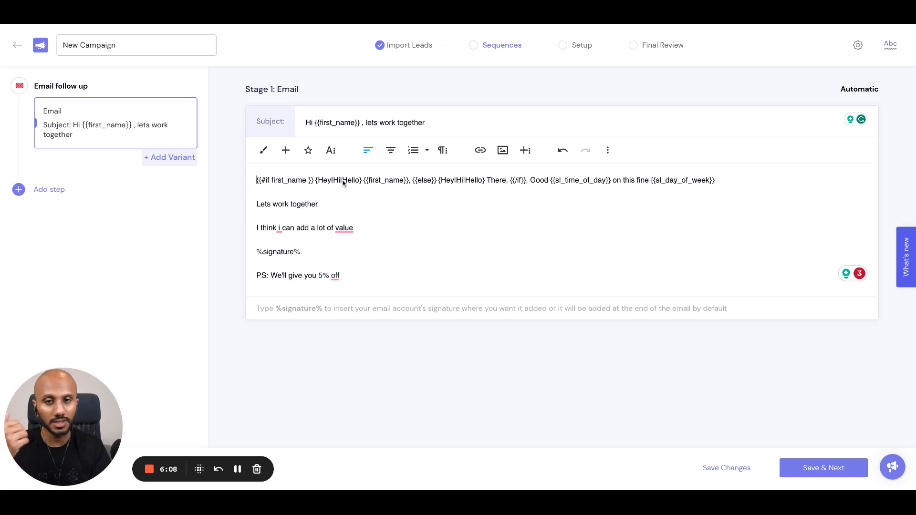
pyautogui.moveTo(730, 202)
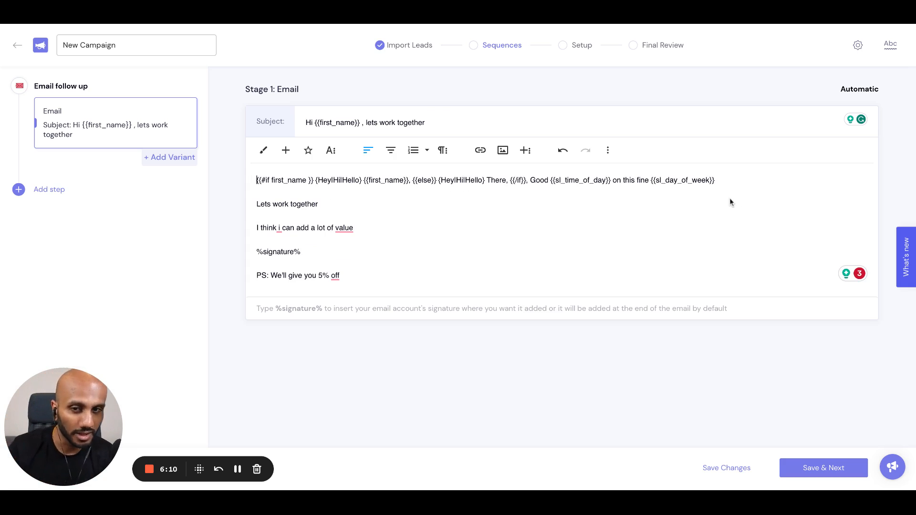
pyautogui.moveTo(453, 184)
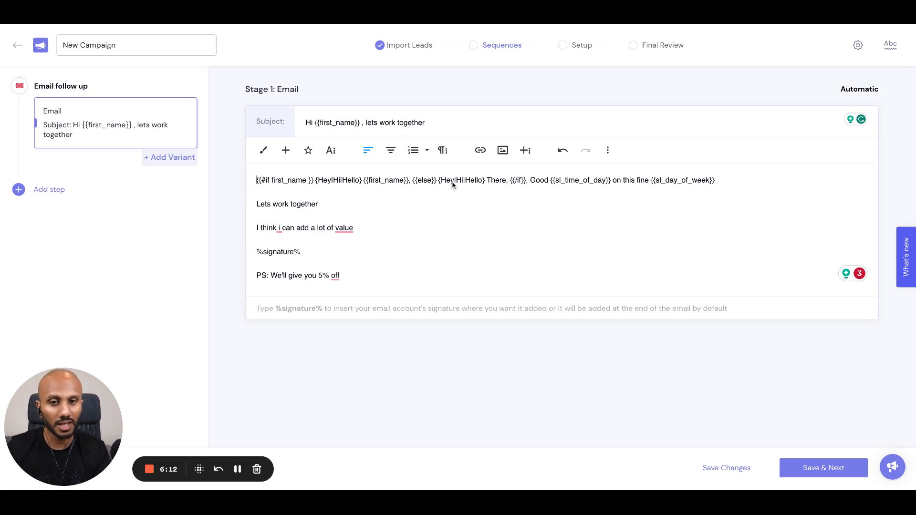
pyautogui.moveTo(622, 189)
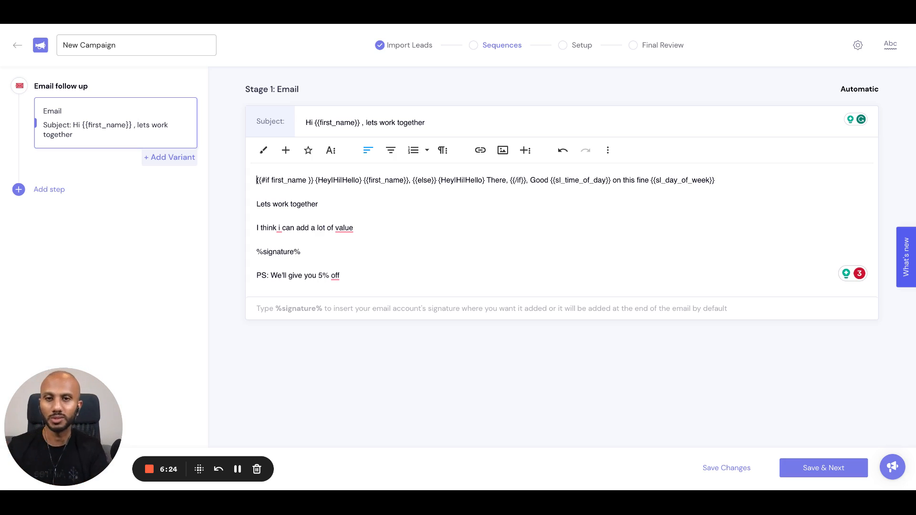
pyautogui.moveTo(522, 207)
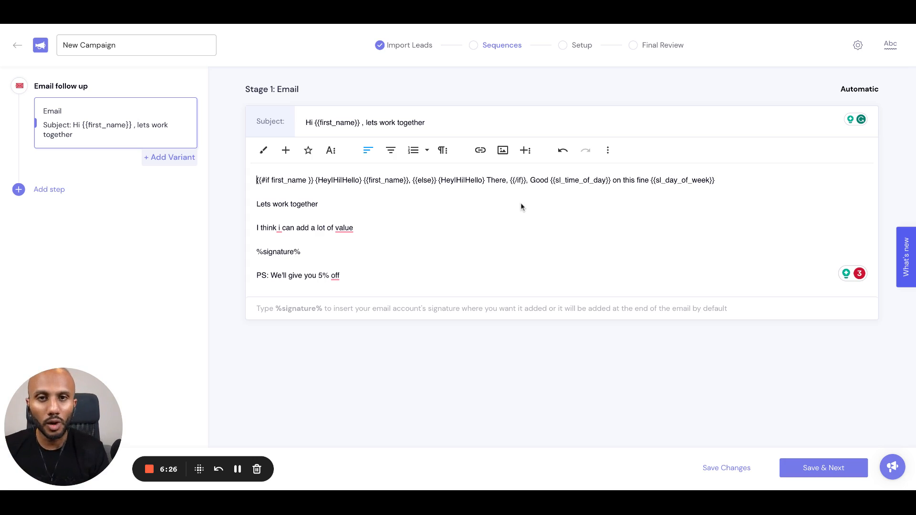
pyautogui.moveTo(456, 242)
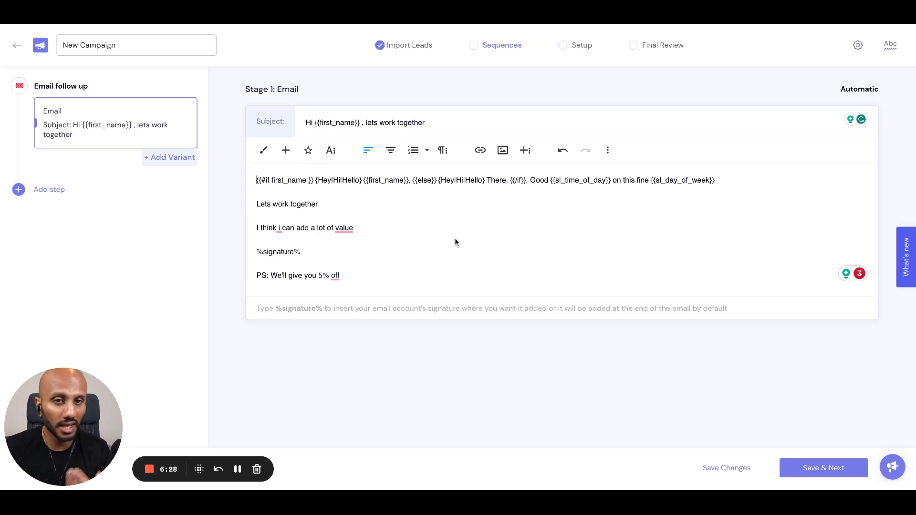
# Step: Preview the custom templates and the Lead Generation recruitment-firms template
pyautogui.click(309, 149)
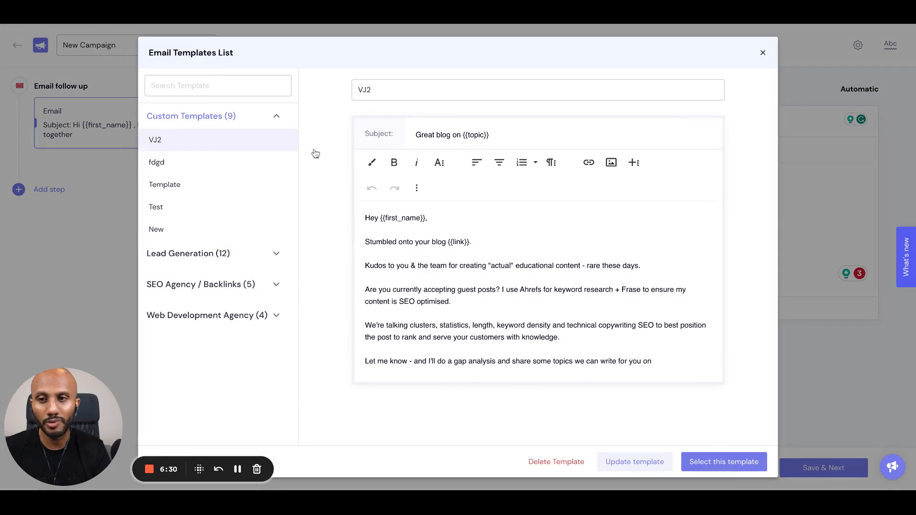
pyautogui.click(165, 185)
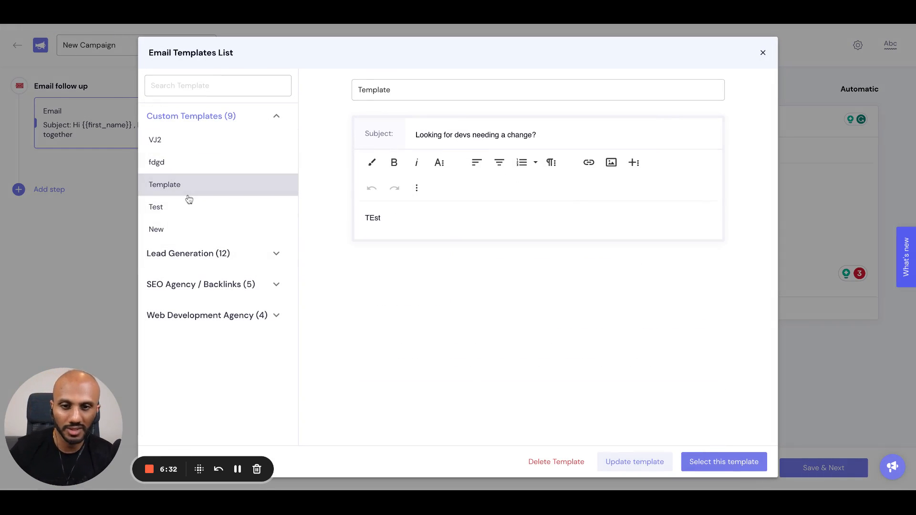
pyautogui.click(155, 207)
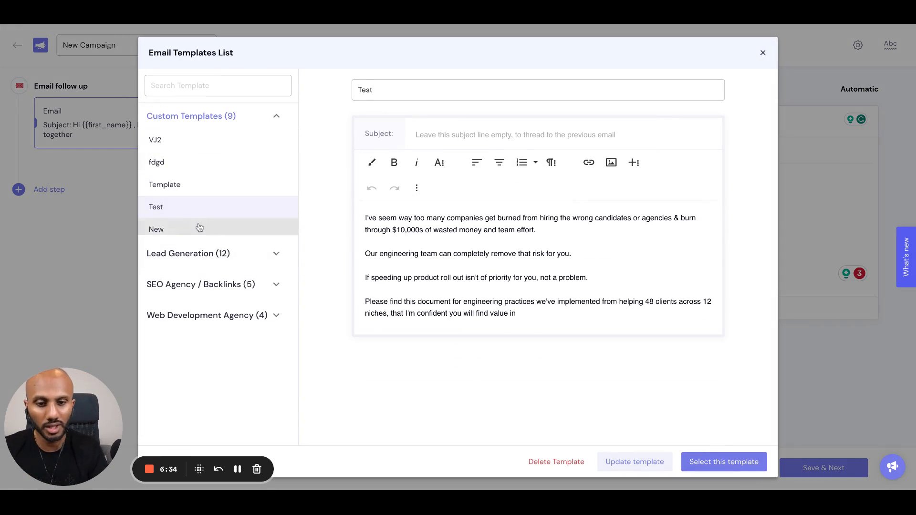
pyautogui.click(188, 253)
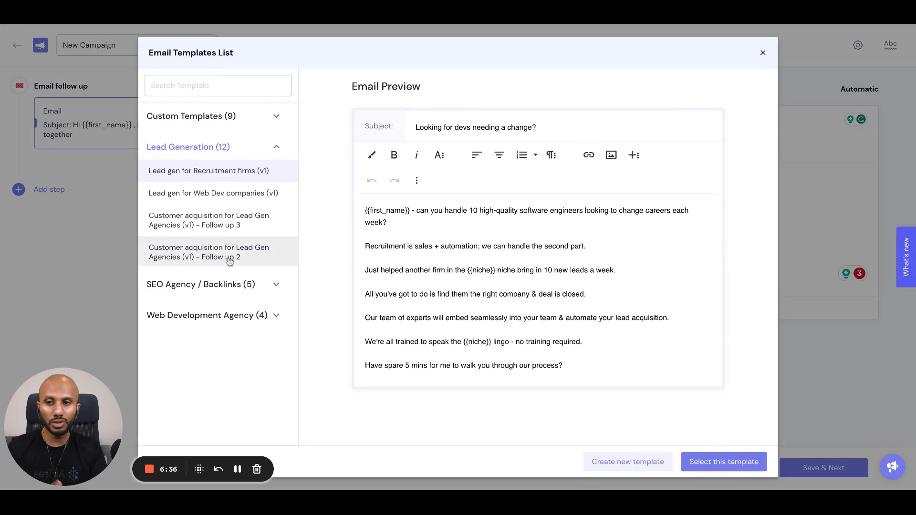
pyautogui.moveTo(525, 429)
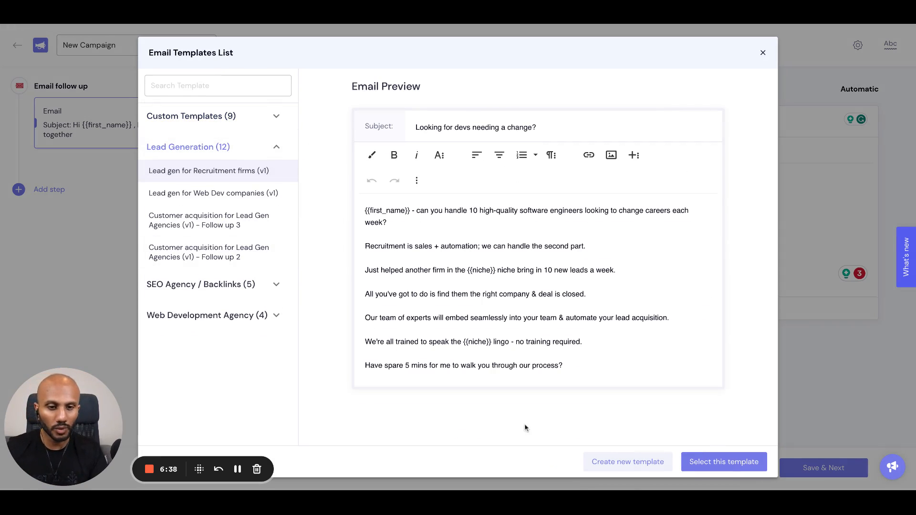
# Step: Save the email as a new custom template named 'Test for Demo'
pyautogui.click(628, 462)
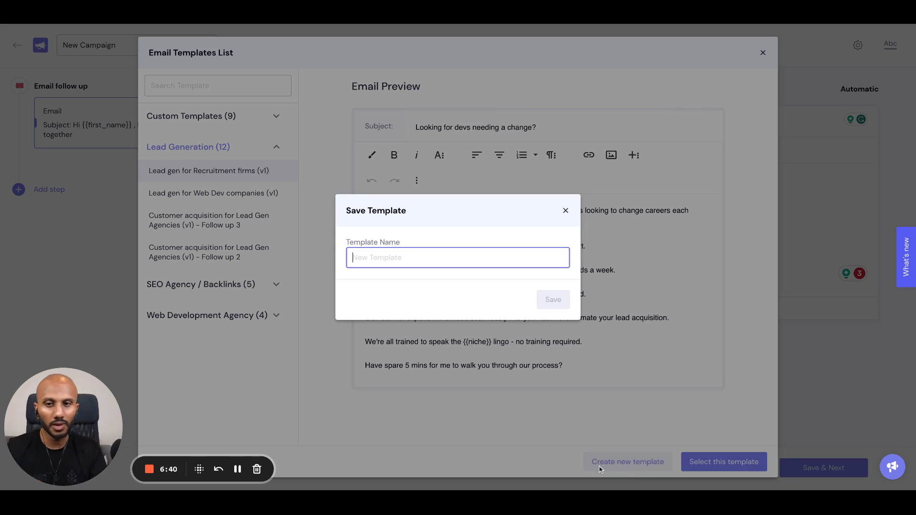
pyautogui.write('Test for')
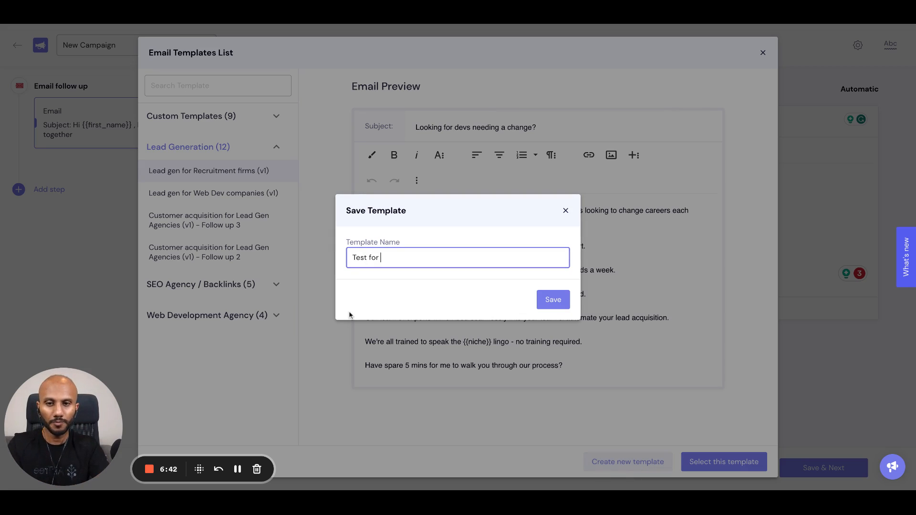
pyautogui.write('Demo')
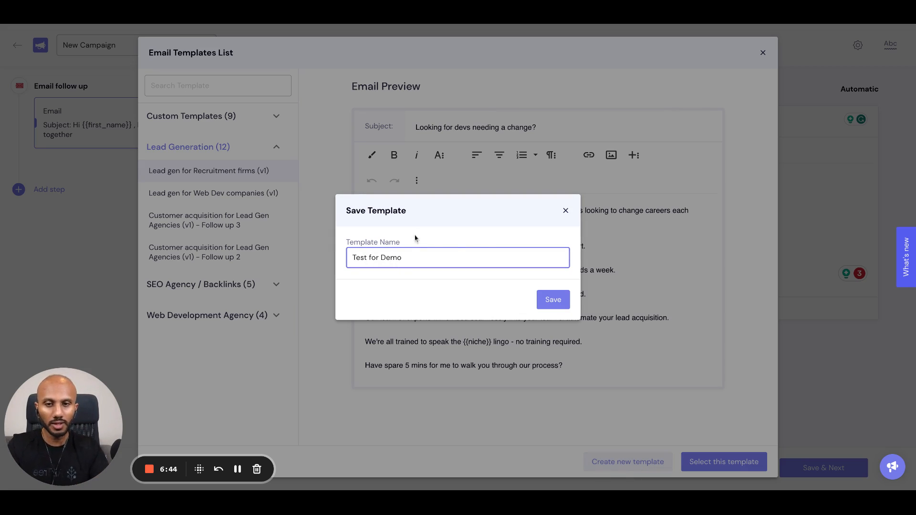
pyautogui.click(552, 299)
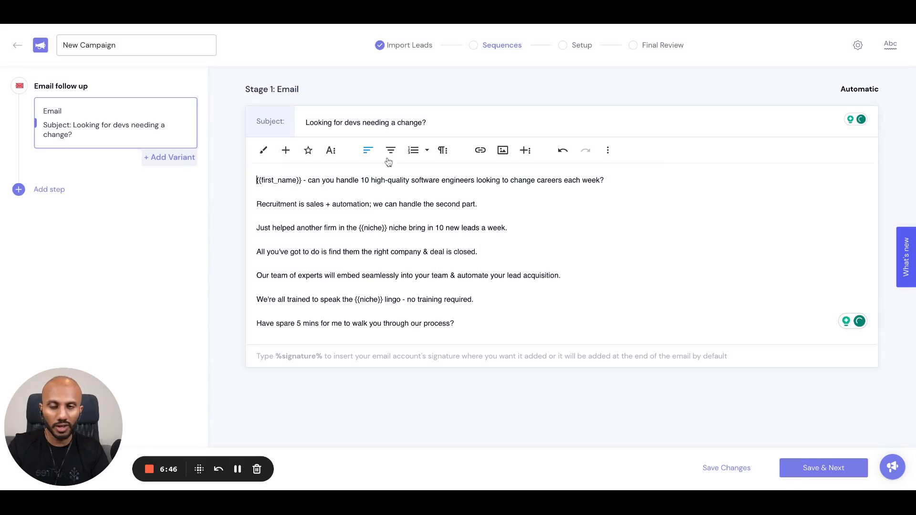
# Step: Reopen the template library, preview Follow up 3, then view the saved Test for Demo custom template
pyautogui.click(309, 150)
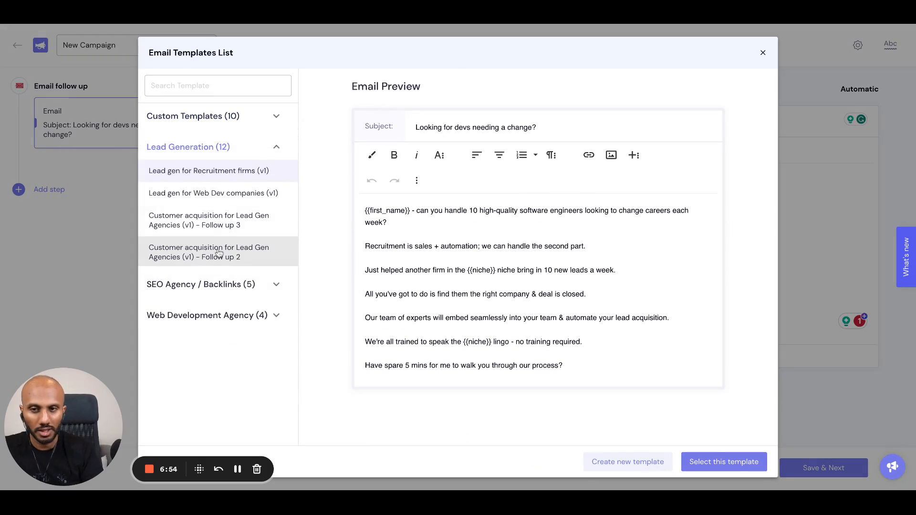
pyautogui.click(218, 220)
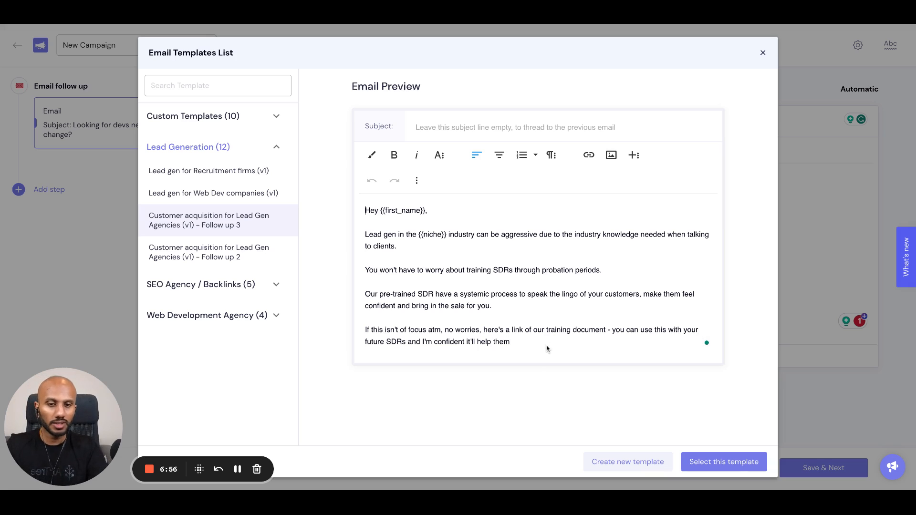
pyautogui.write('rgergergpiejhrgp;oejropgjed')
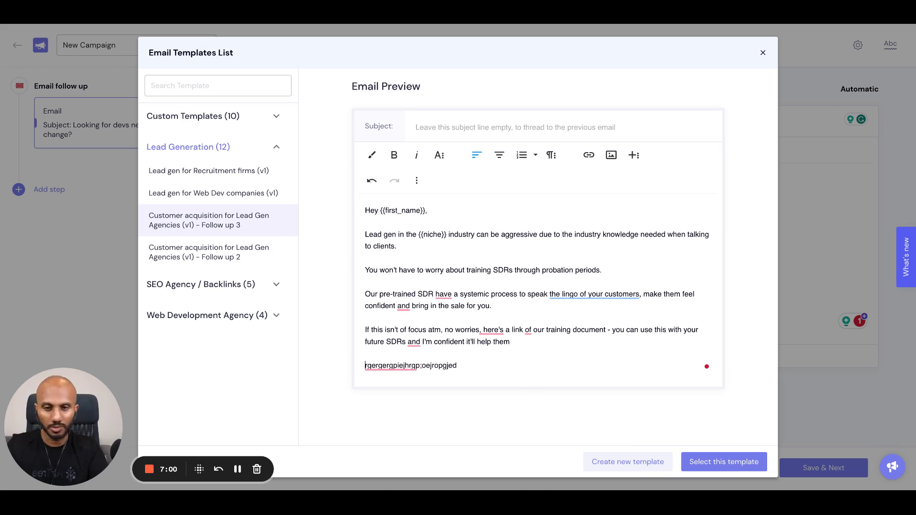
pyautogui.click(627, 462)
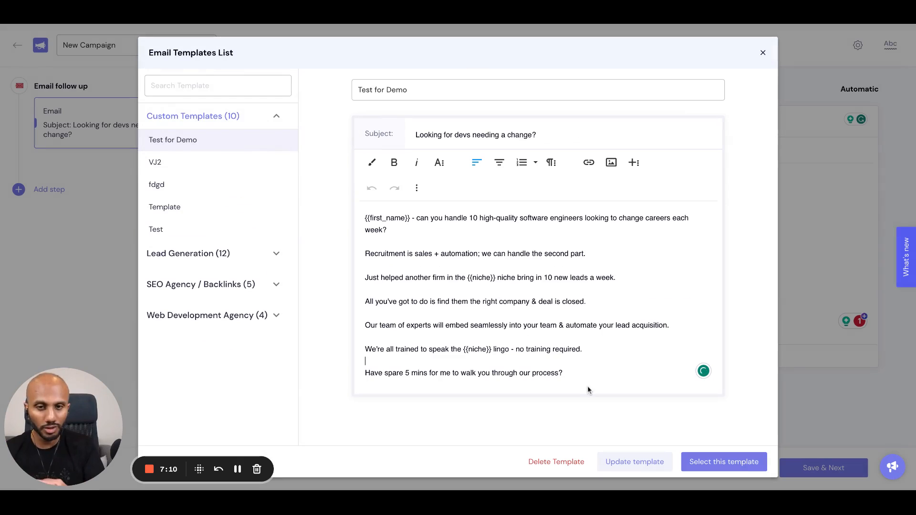
# Step: Review the {{first_name}} and {{niche}} placeholders and select Test for Demo for the first email
pyautogui.write('fw')
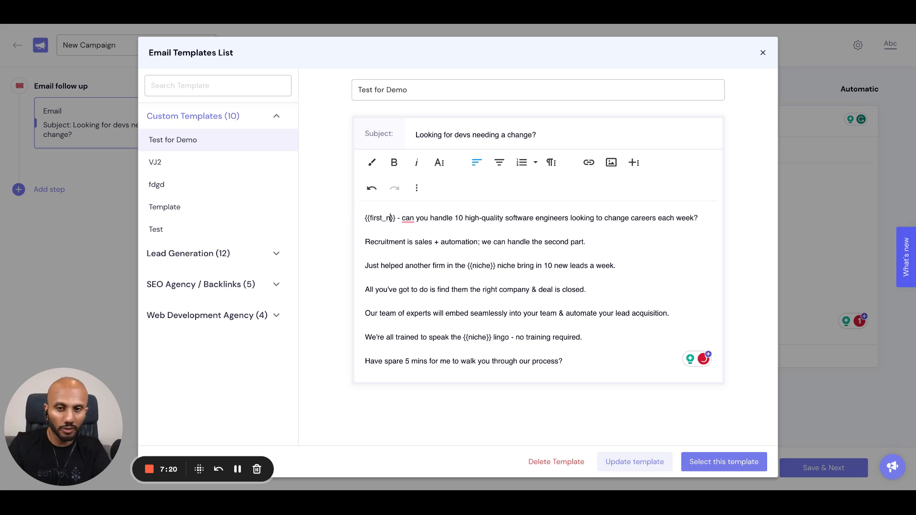
pyautogui.write('ame')
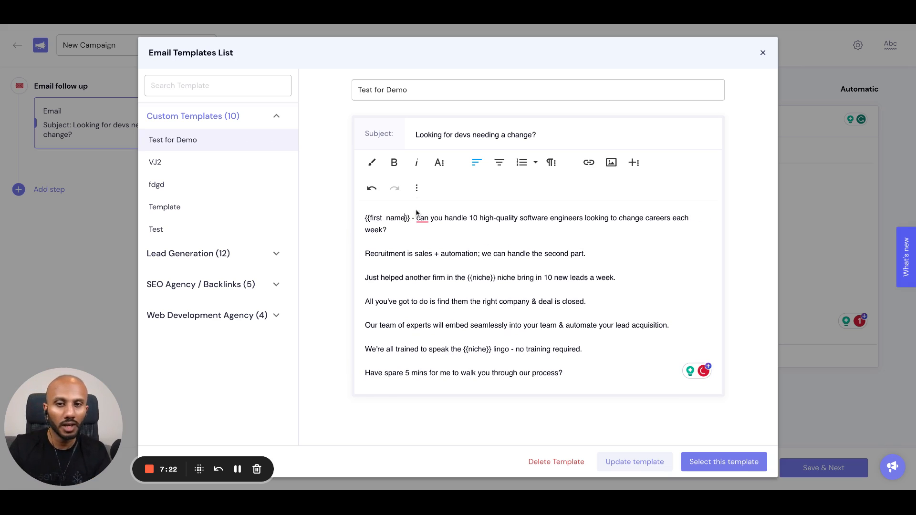
pyautogui.moveTo(401, 231)
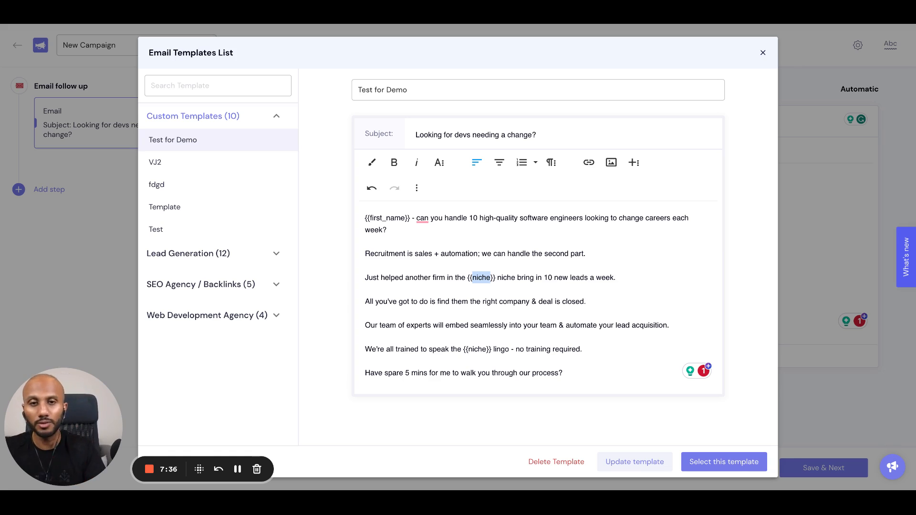
pyautogui.moveTo(770, 71)
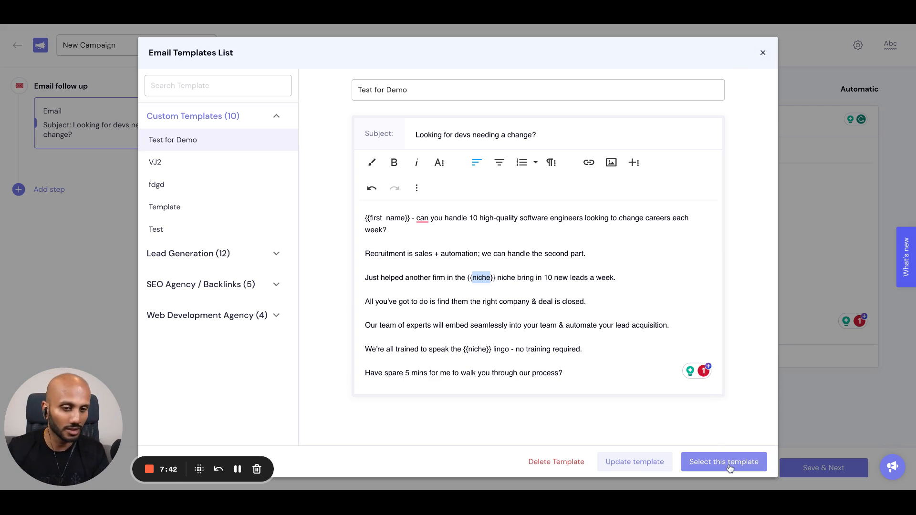
pyautogui.click(725, 462)
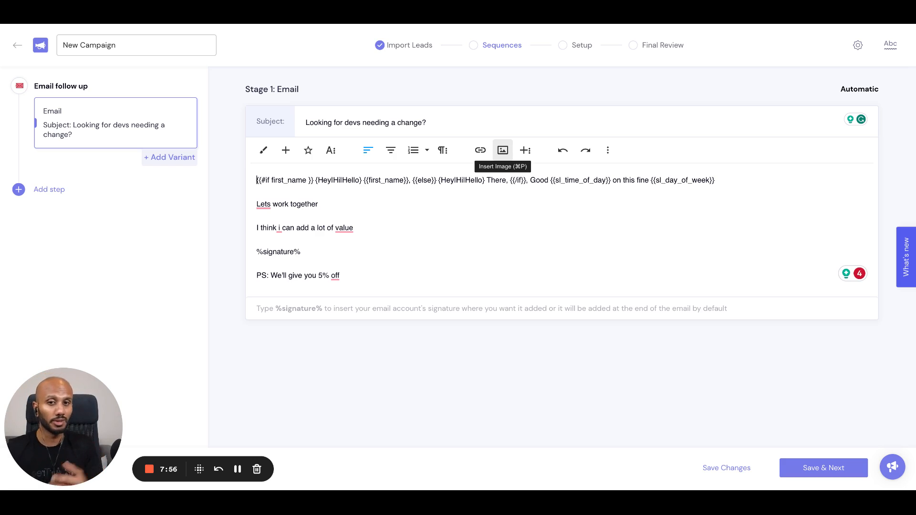
# Step: Dismiss the image upload popover and place an empty line above %signature% for an image
pyautogui.click(503, 149)
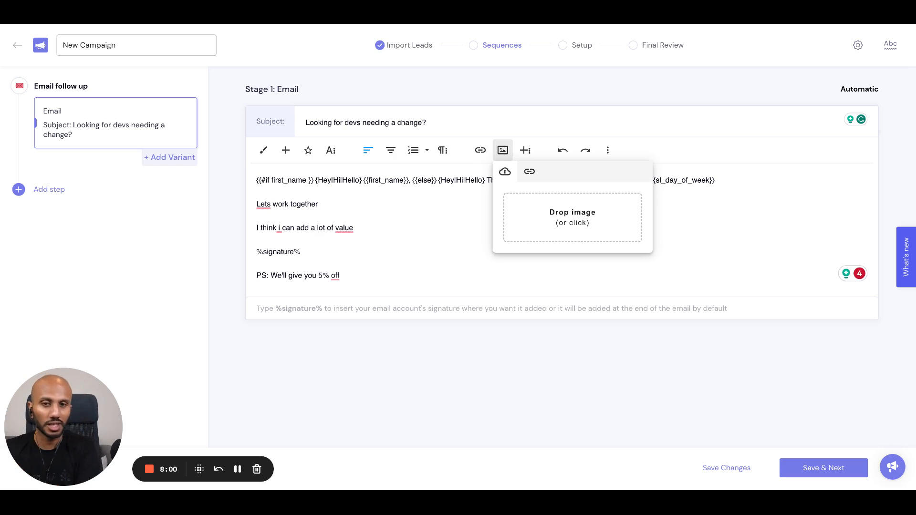
pyautogui.click(529, 171)
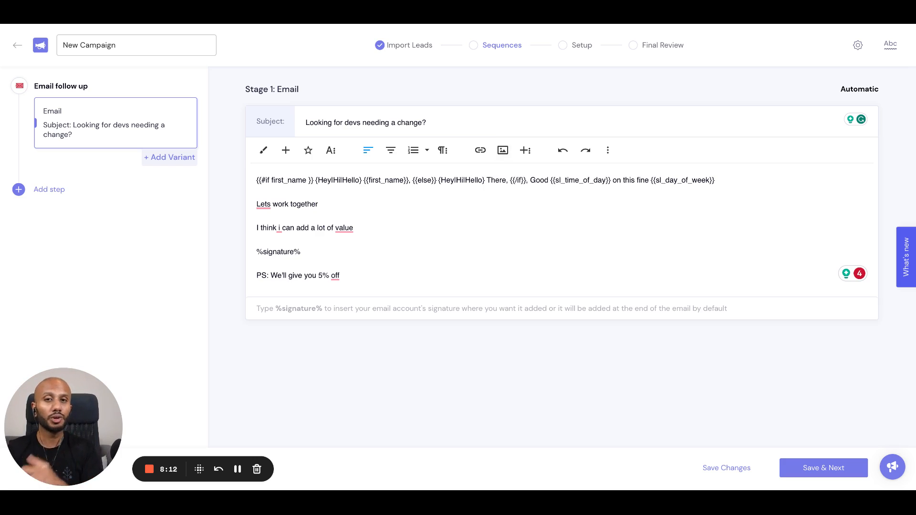
pyautogui.click(319, 204)
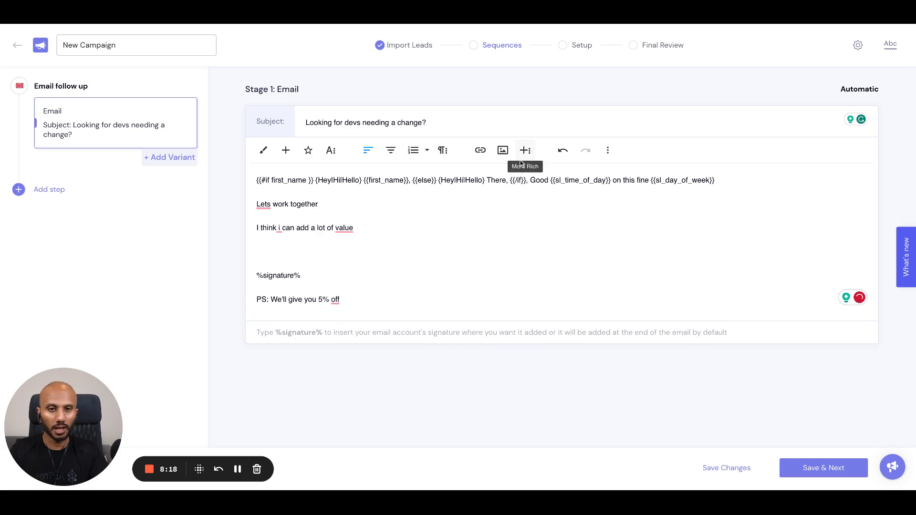
# Step: In Code View, write <img src="{{image_url}}" /> just above %signature% in the email HTML
pyautogui.click(608, 149)
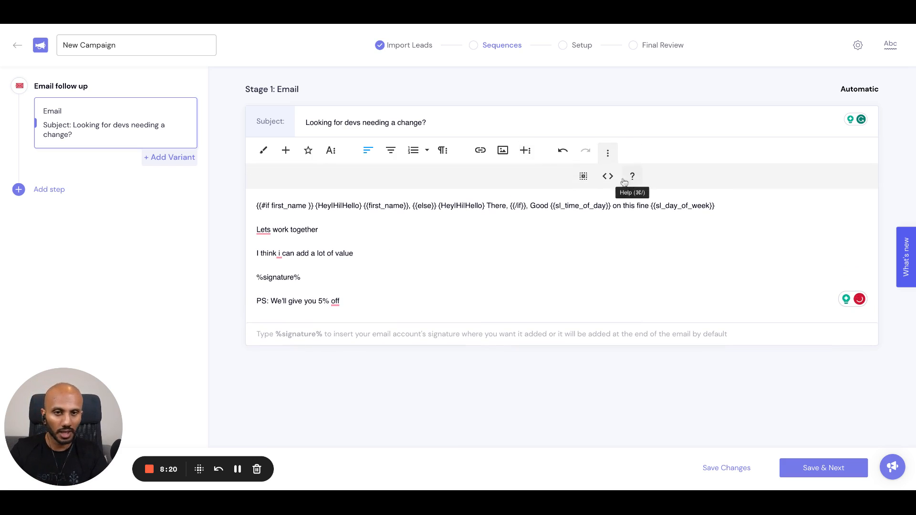
pyautogui.click(608, 175)
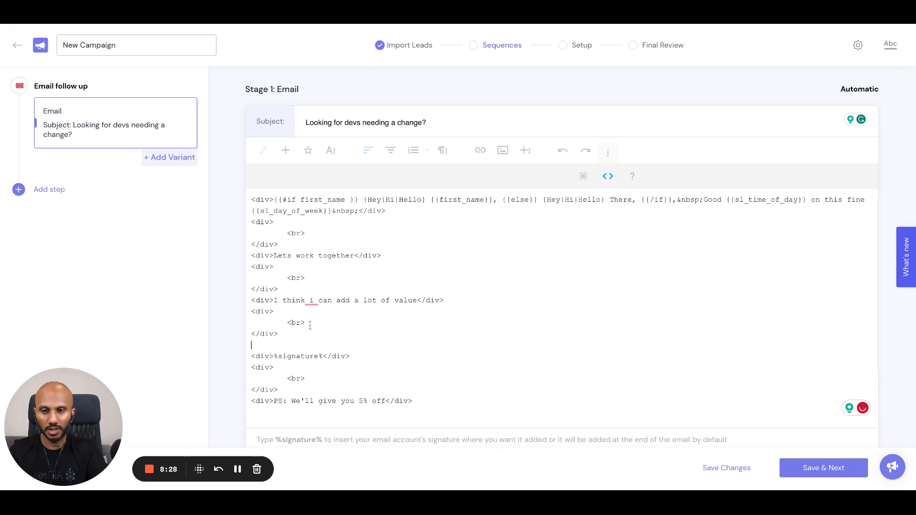
pyautogui.write('<img />')
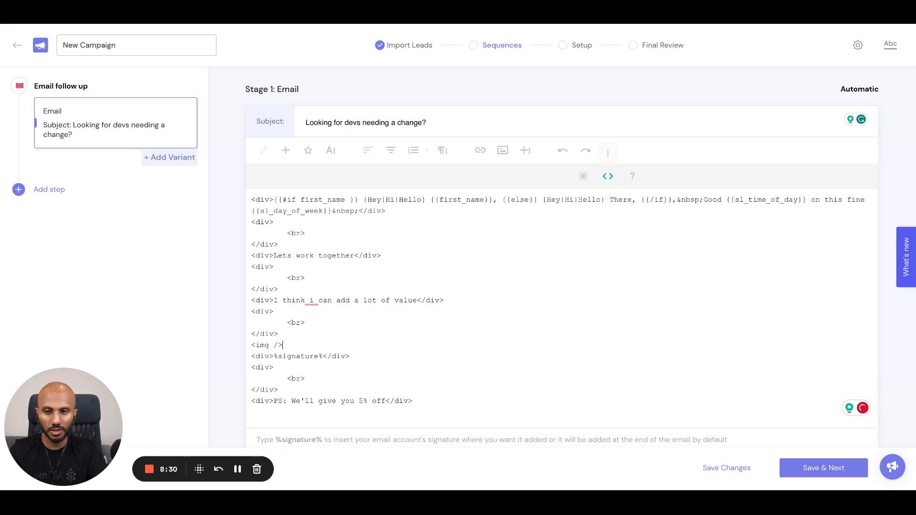
pyautogui.write('src=')
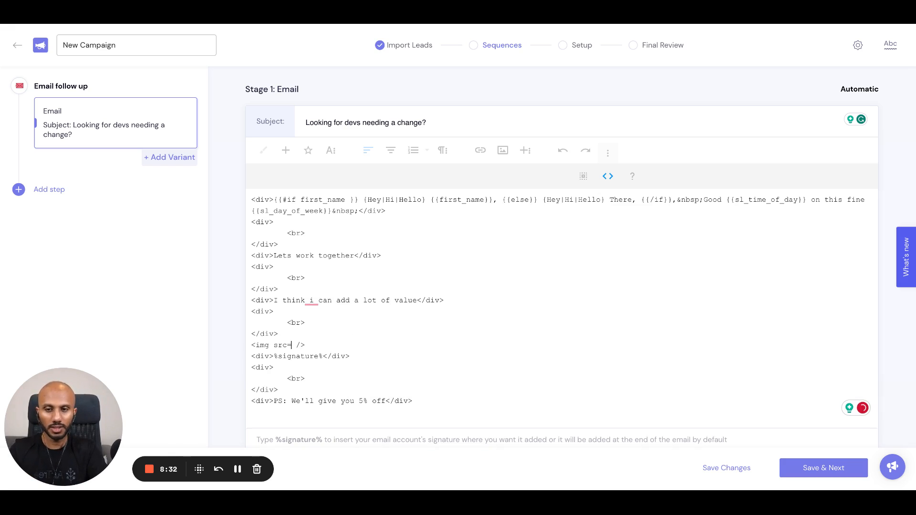
pyautogui.write('"')
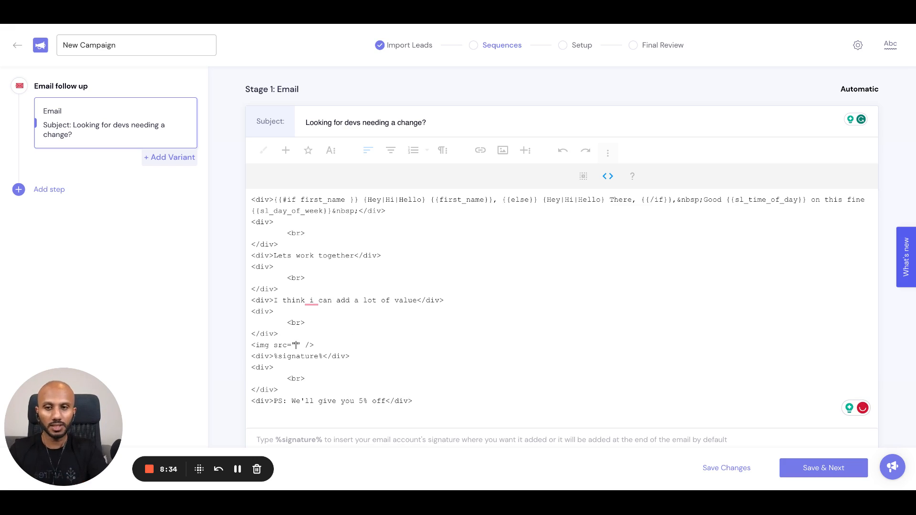
pyautogui.write('{{')
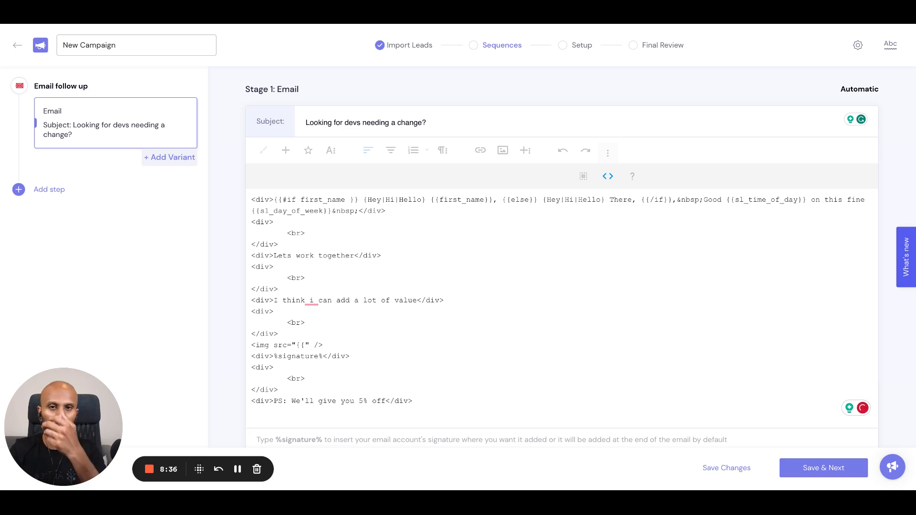
pyautogui.write('image_url')
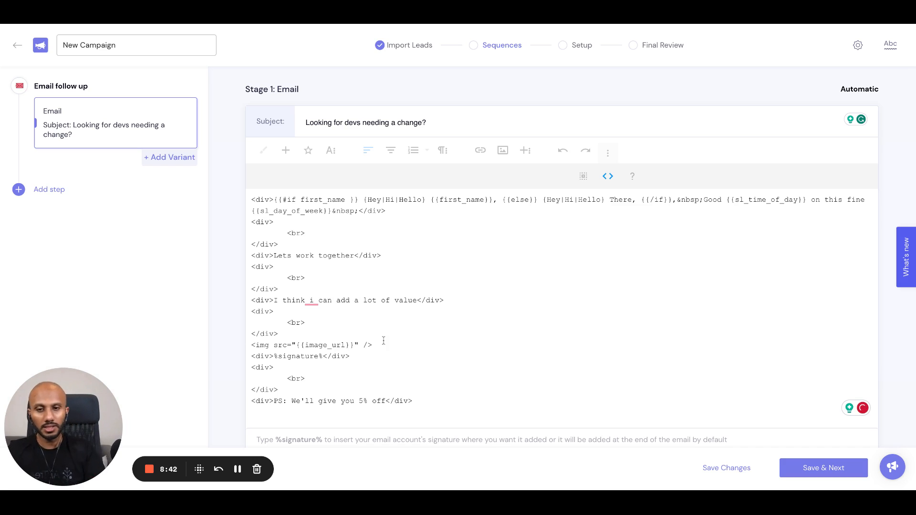
pyautogui.doubleClick(325, 344)
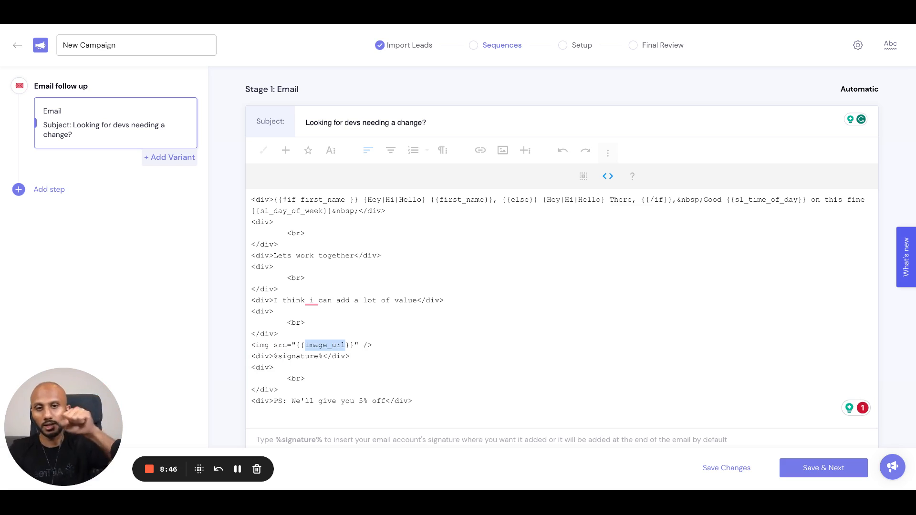
# Step: Switch back to the rendered email showing the image placeholder above %signature%
pyautogui.click(609, 175)
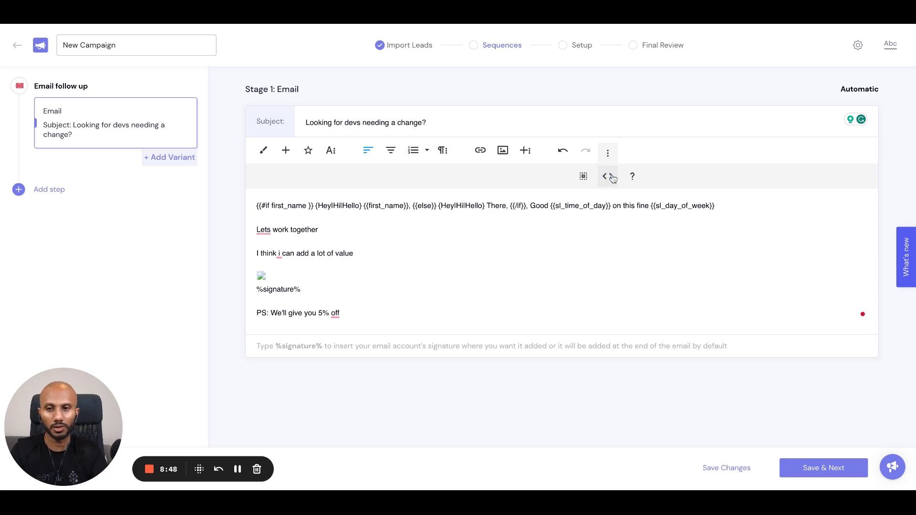
pyautogui.moveTo(263, 280)
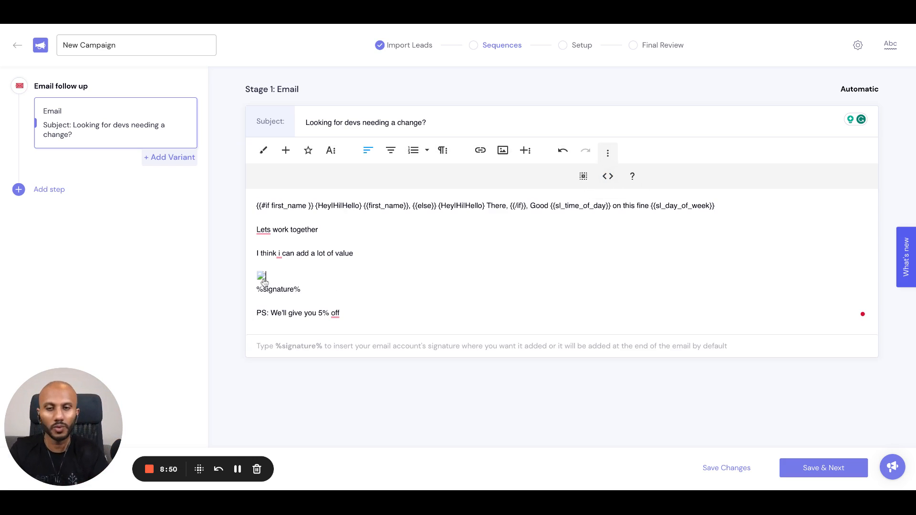
pyautogui.moveTo(292, 280)
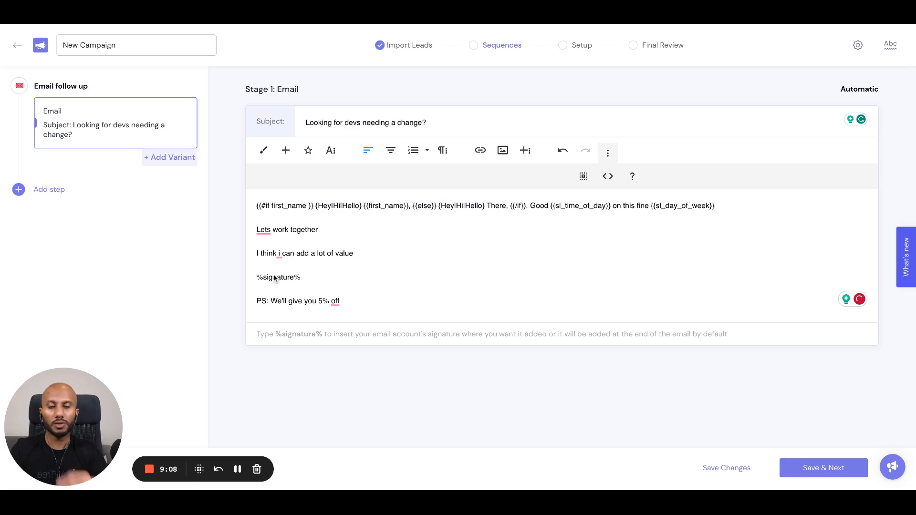
pyautogui.moveTo(169, 158)
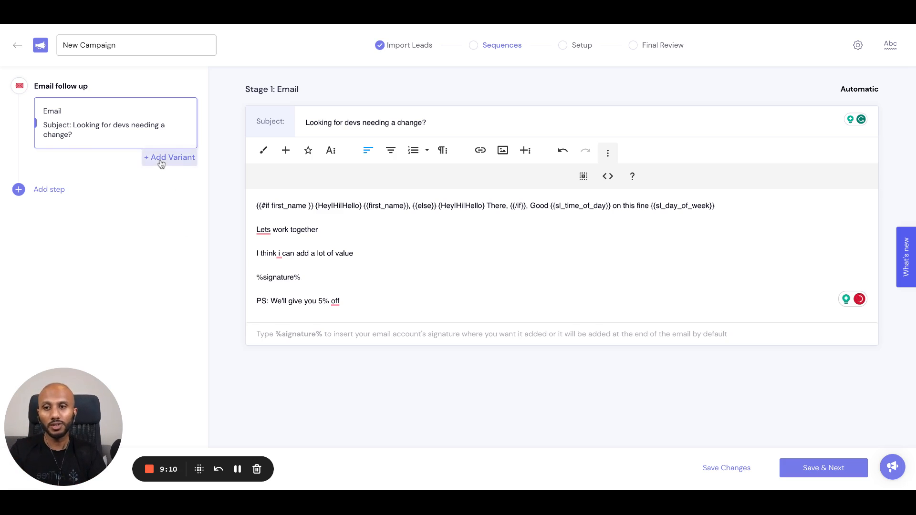
# Step: Add variants to the first email step and delete the extra variant C, leaving one empty variant
pyautogui.click(170, 158)
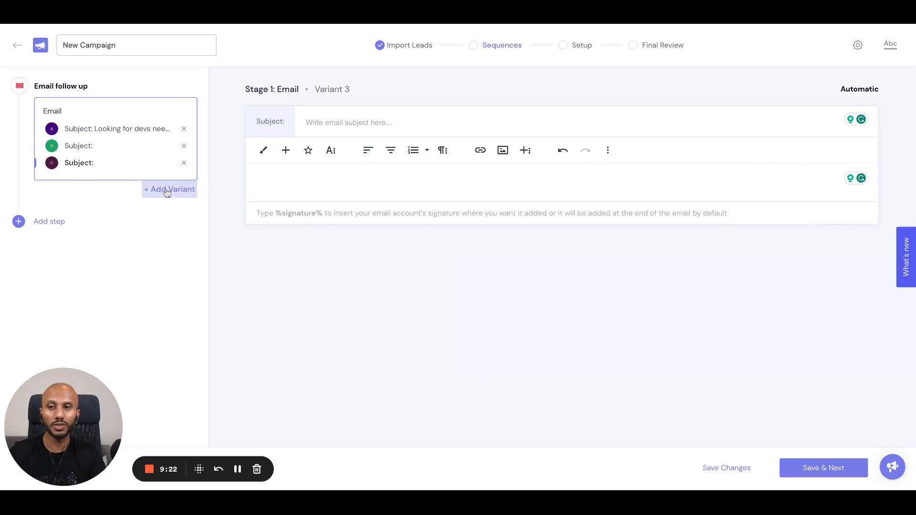
pyautogui.click(169, 189)
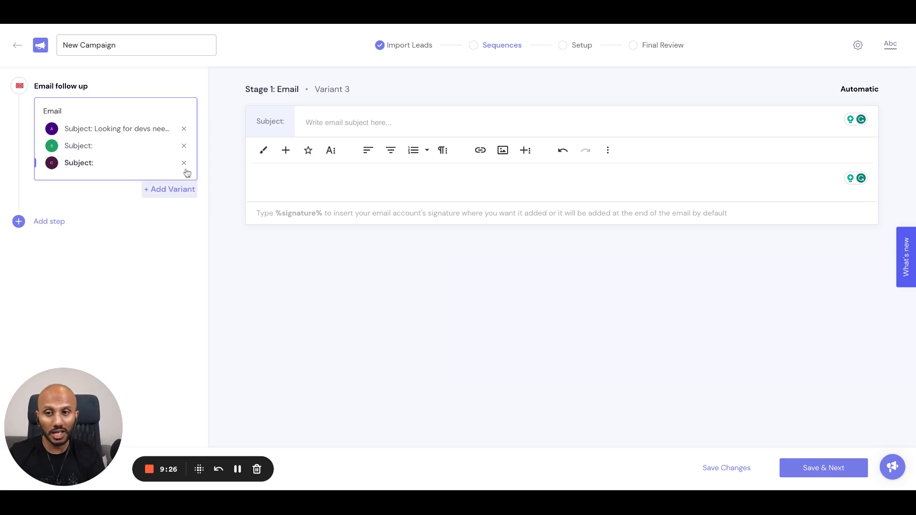
pyautogui.click(185, 163)
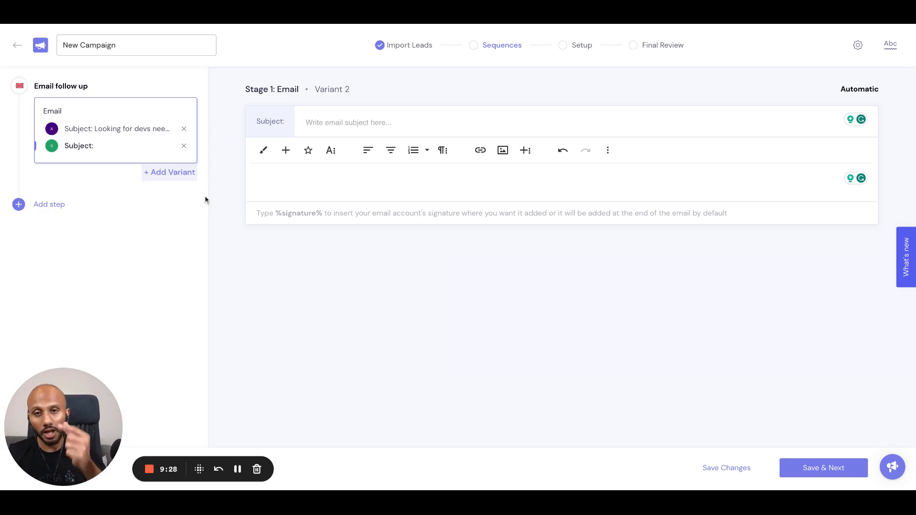
pyautogui.moveTo(243, 237)
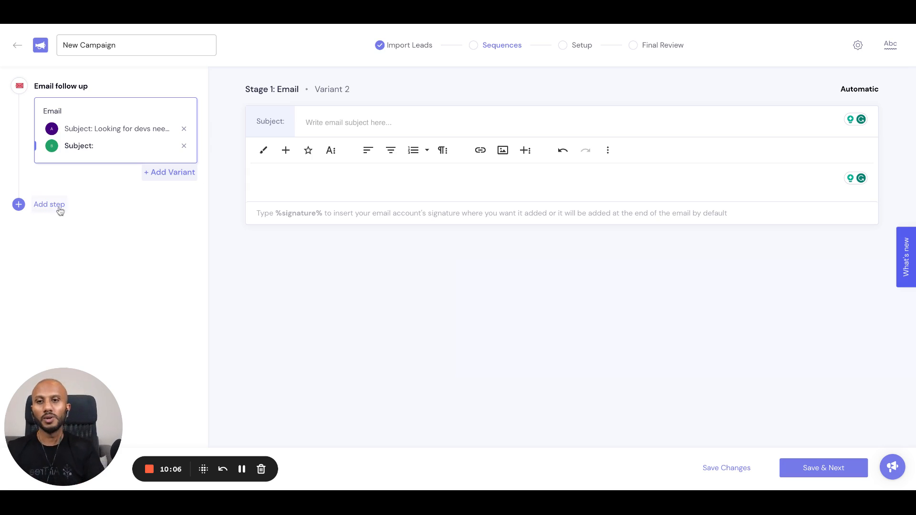
# Step: Add a follow-up step reading "Hey {{first_name}} , I reached out to you {{sl_last_touch}}" with subject "Hi"
pyautogui.click(184, 145)
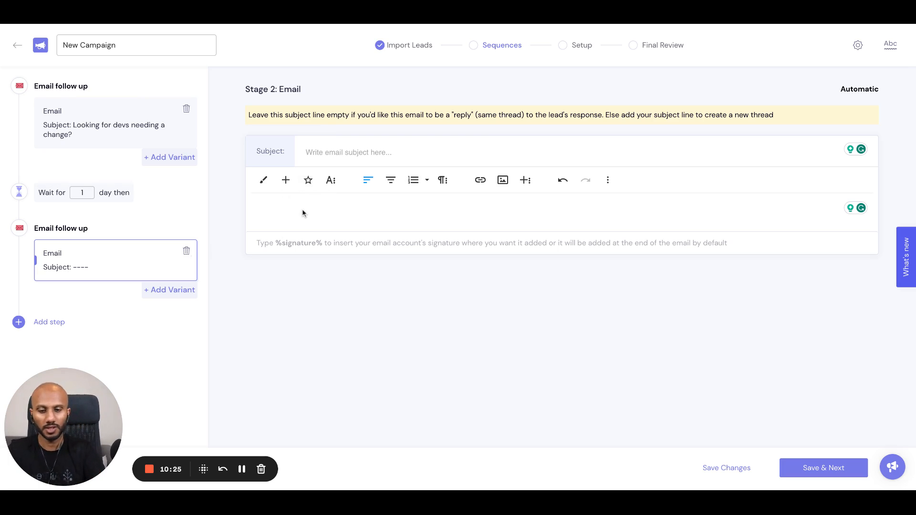
pyautogui.write('Hey')
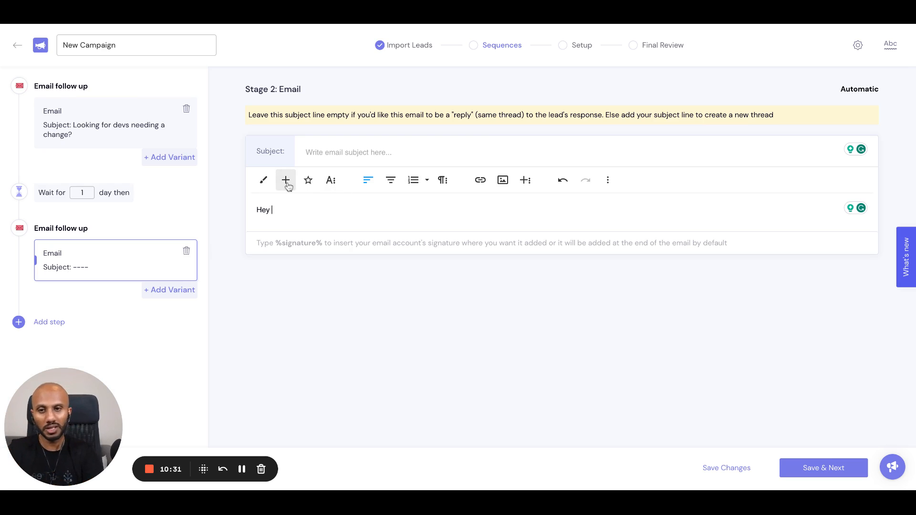
pyautogui.write('{{')
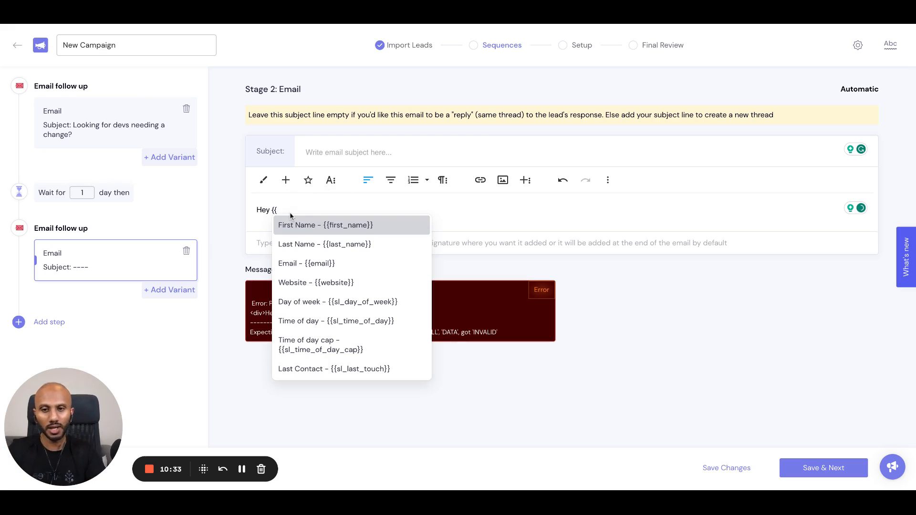
pyautogui.click(334, 368)
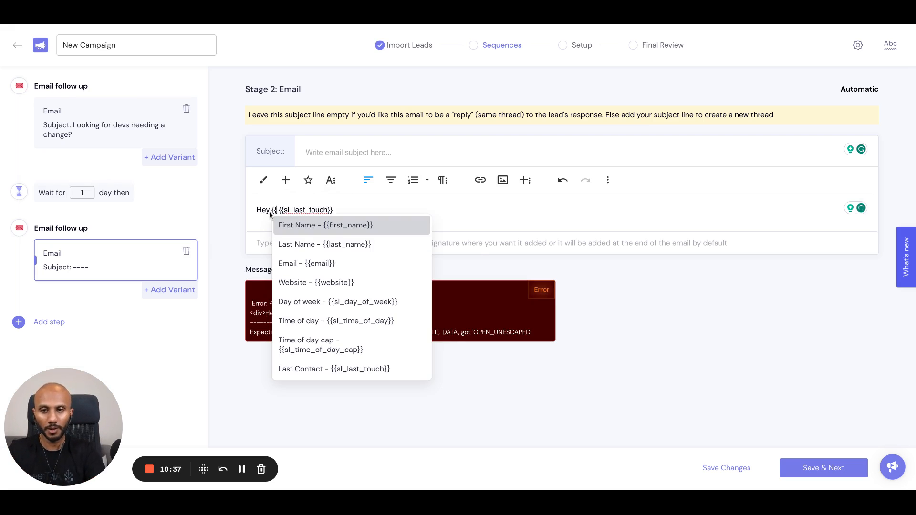
pyautogui.click(325, 225)
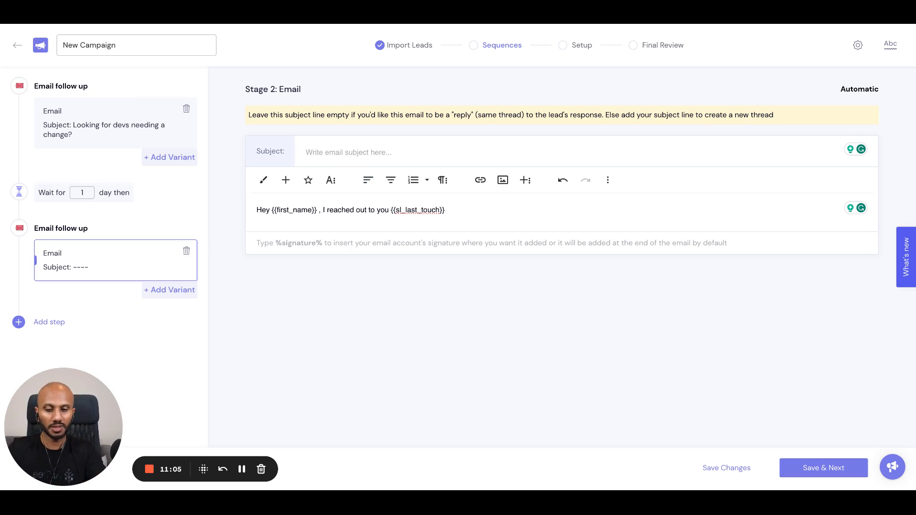
pyautogui.write('Hi')
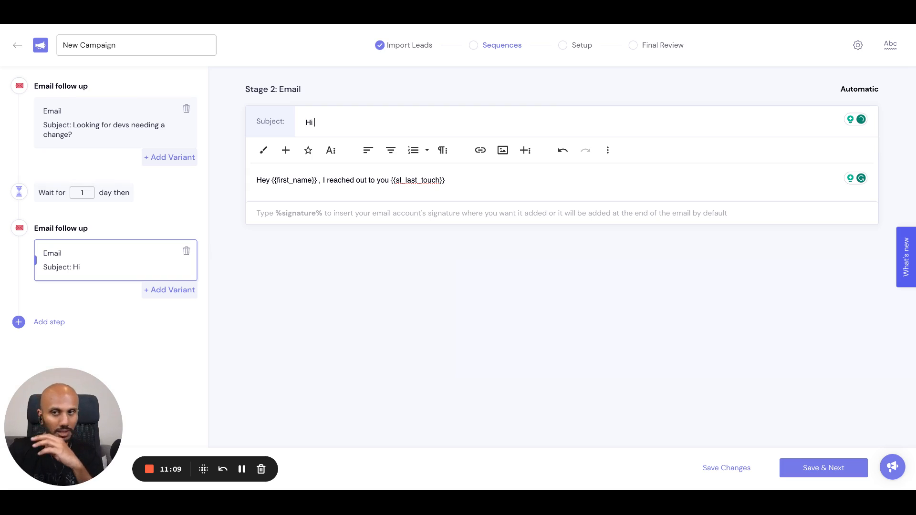
pyautogui.doubleClick(309, 122)
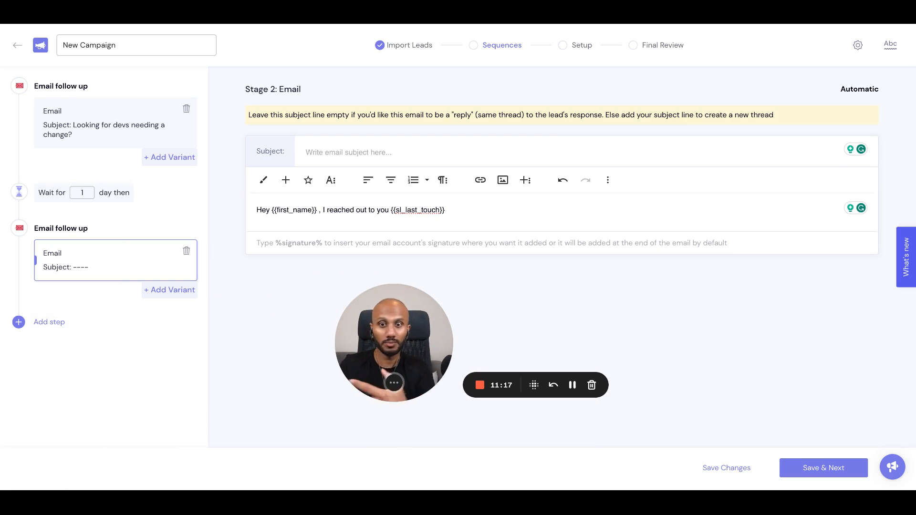
# Step: Edit the Wait for days field before the follow-up email
pyautogui.click(82, 193)
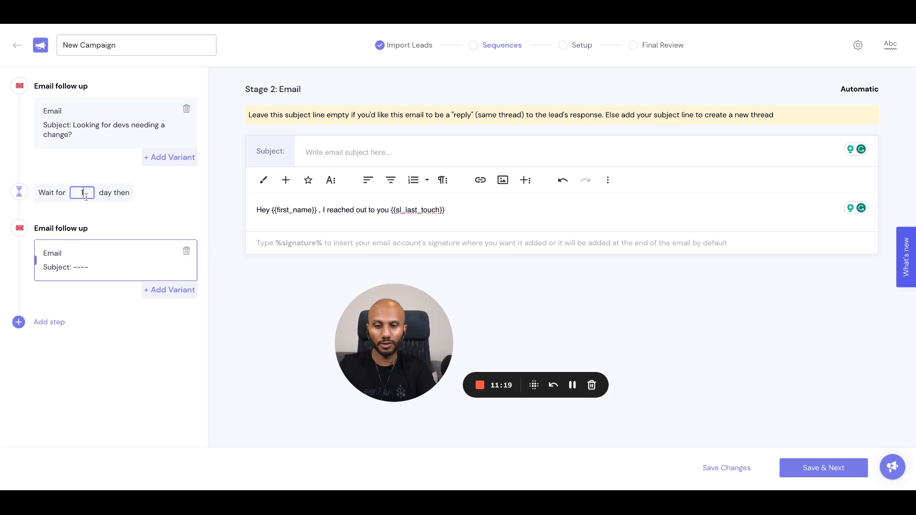
pyautogui.write('10')
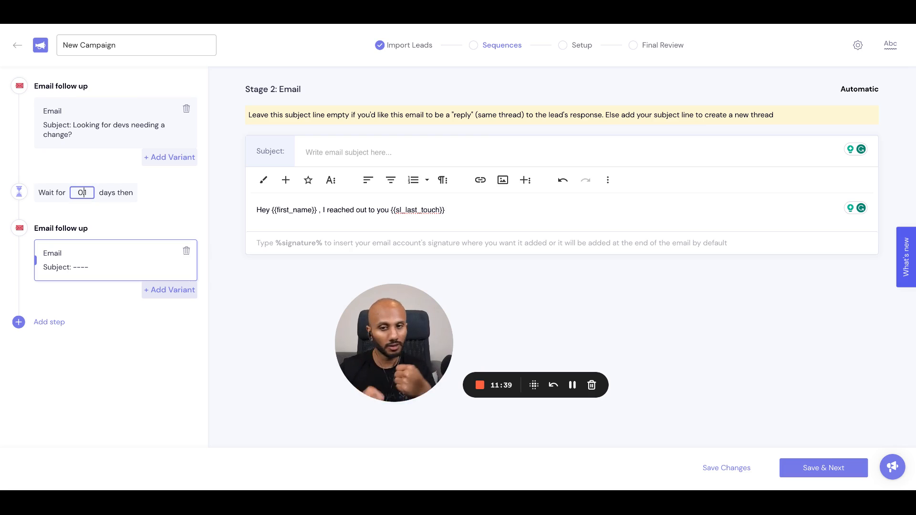
# Step: Finish the 0.1-day wait, add variants B and C to the follow-up, and reopen the first email
pyautogui.write('.1')
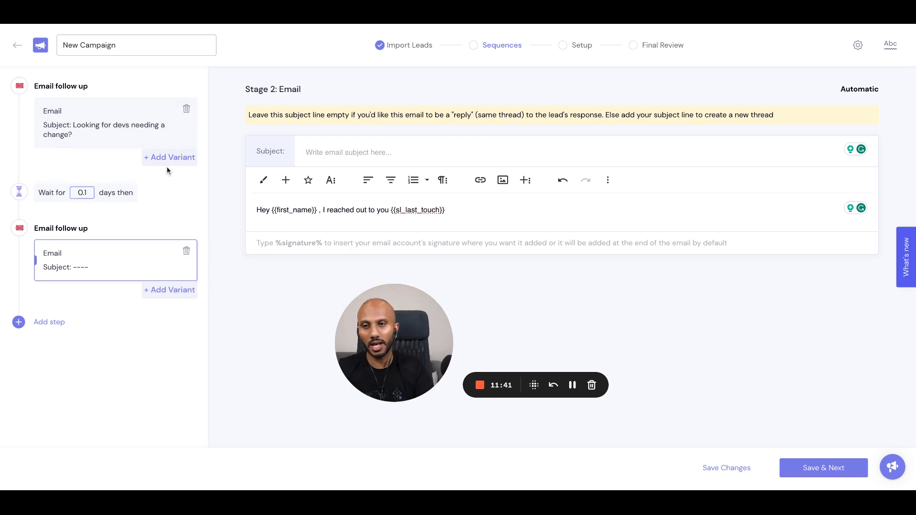
pyautogui.click(170, 157)
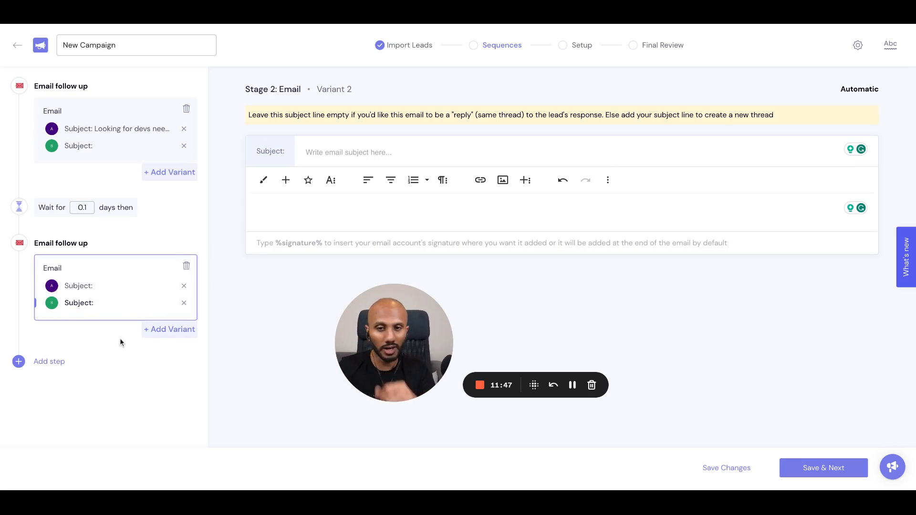
pyautogui.moveTo(170, 330)
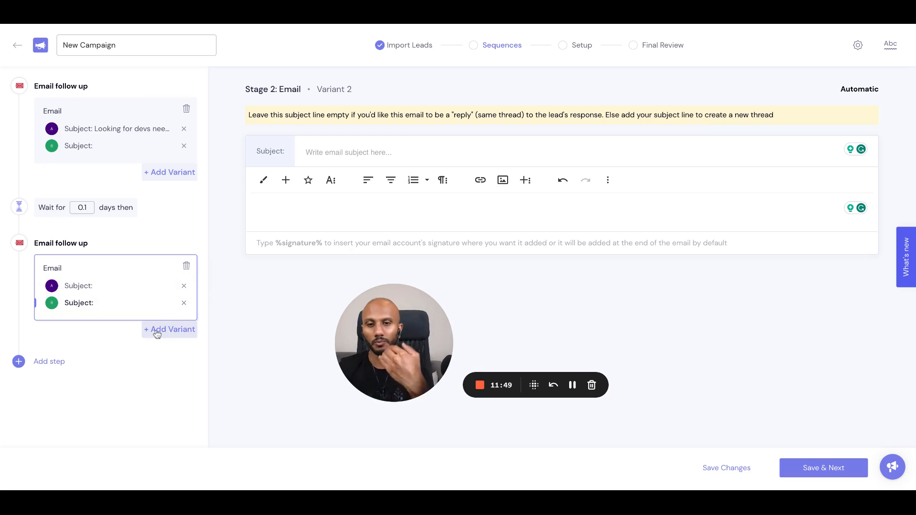
pyautogui.click(170, 329)
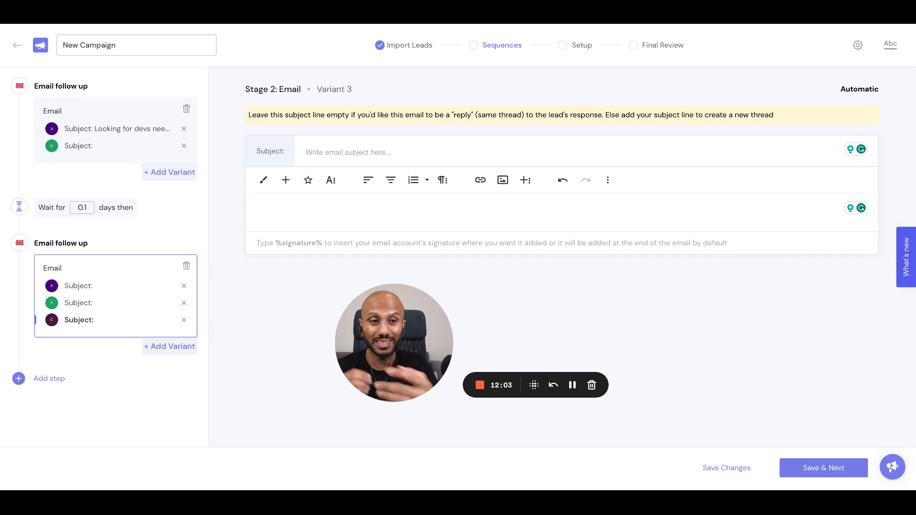
pyautogui.moveTo(680, 215)
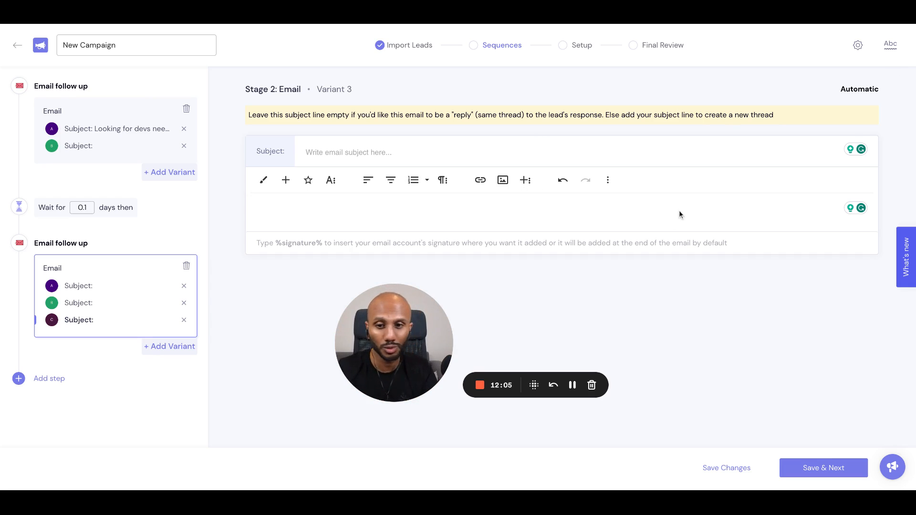
pyautogui.click(891, 45)
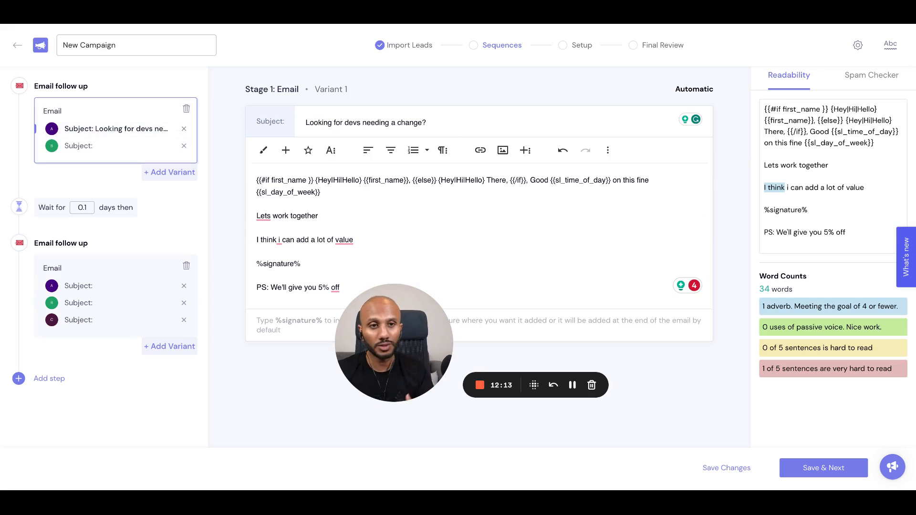
pyautogui.moveTo(871, 74)
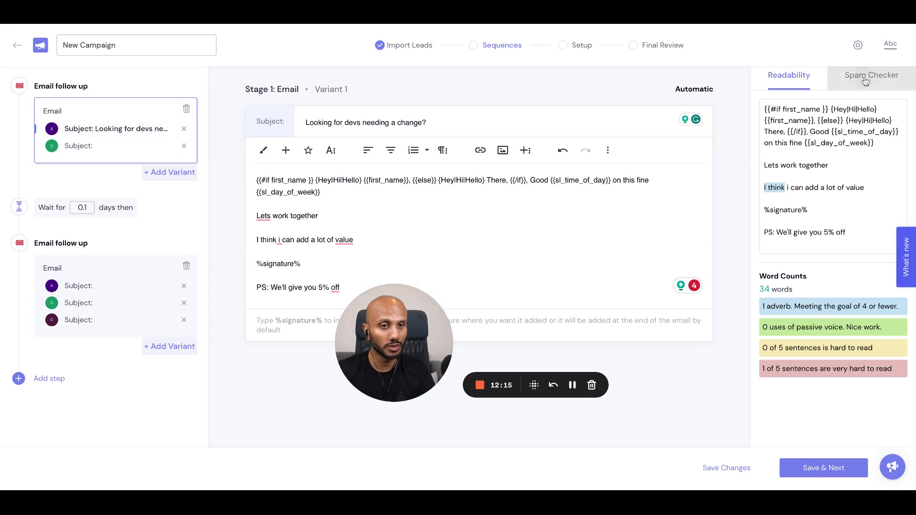
# Step: Run the Spam Checker flagging "off", then return to the Readability analysis
pyautogui.click(871, 74)
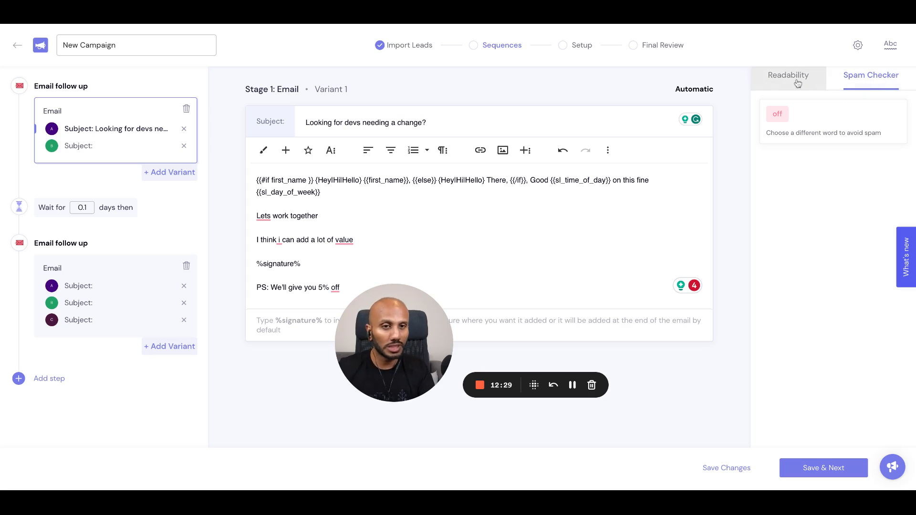
pyautogui.click(788, 75)
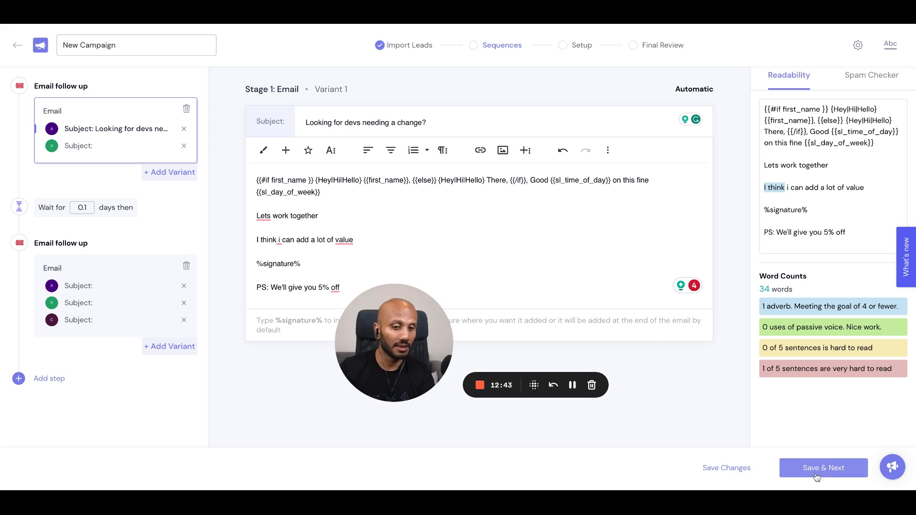
pyautogui.moveTo(614, 299)
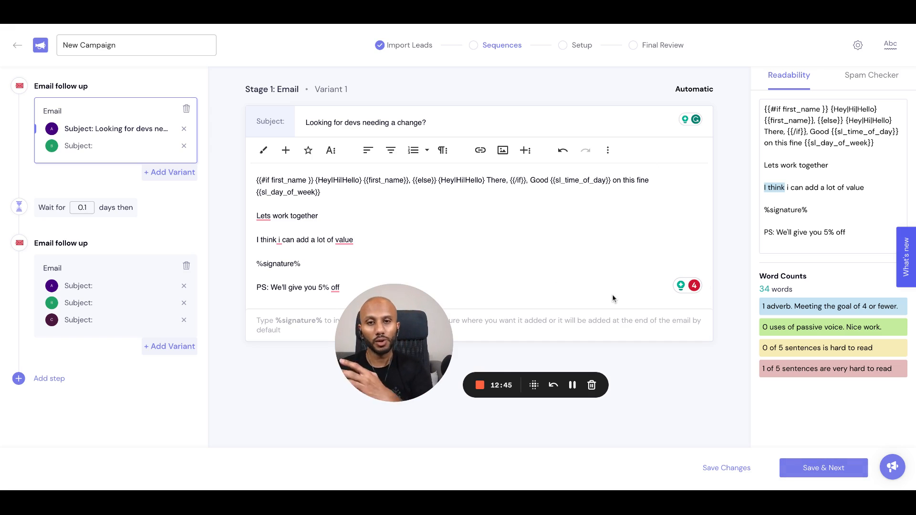